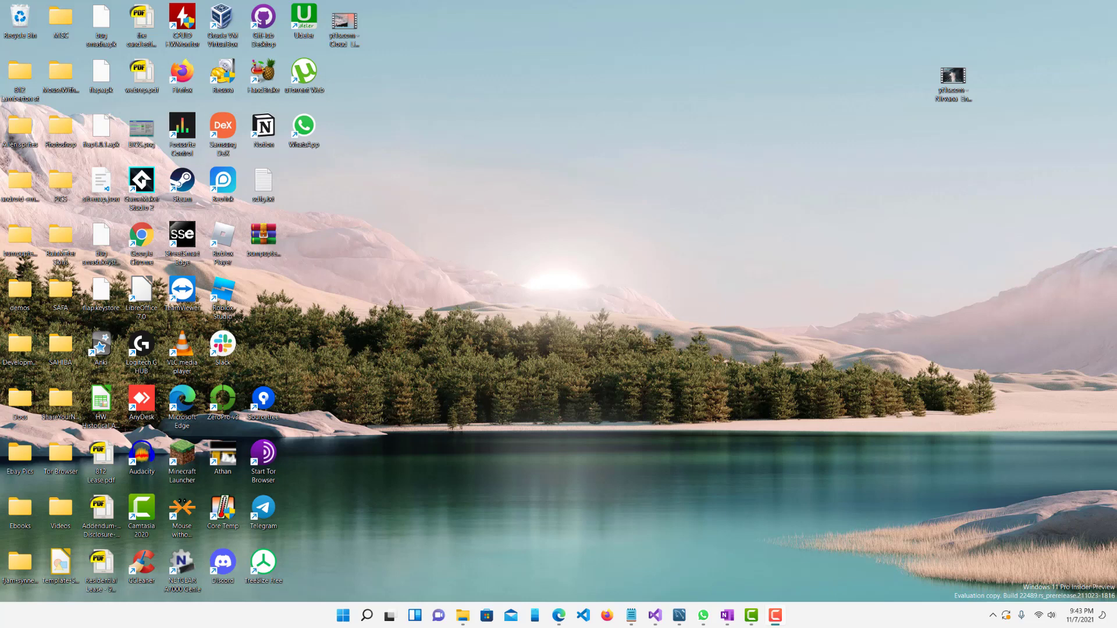
mouse_move(737, 265)
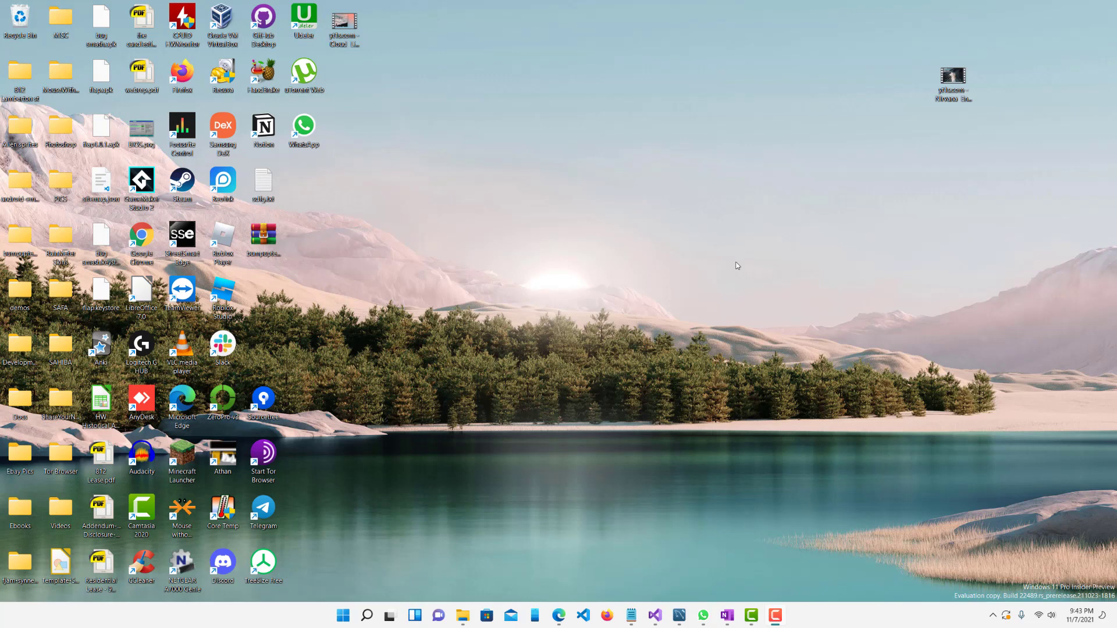
mouse_move(655, 258)
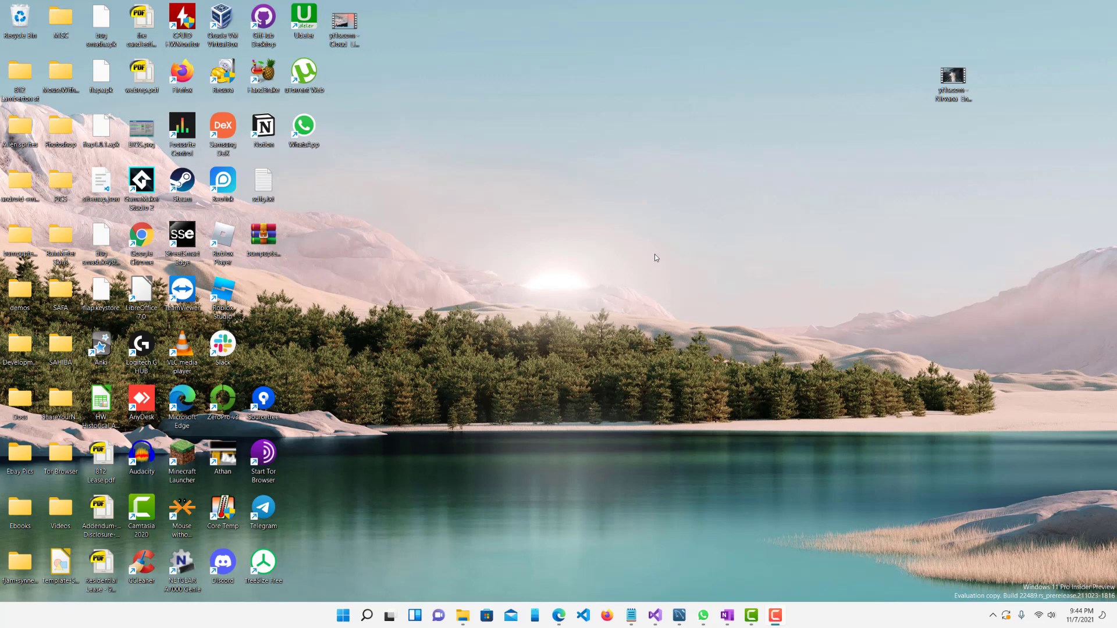
mouse_move(577, 241)
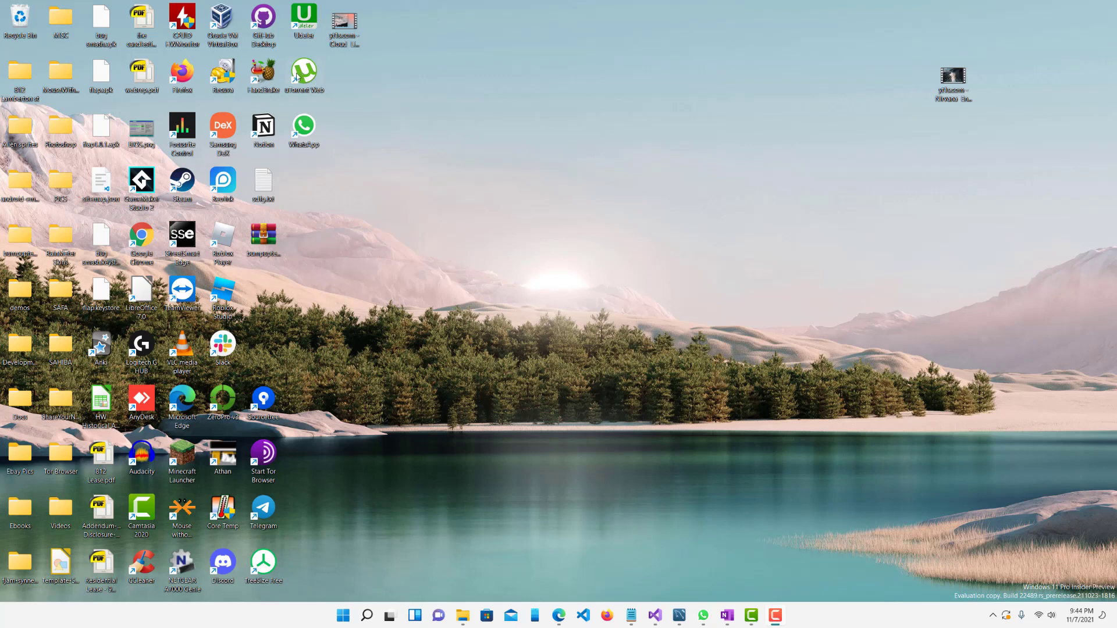
mouse_move(465, 84)
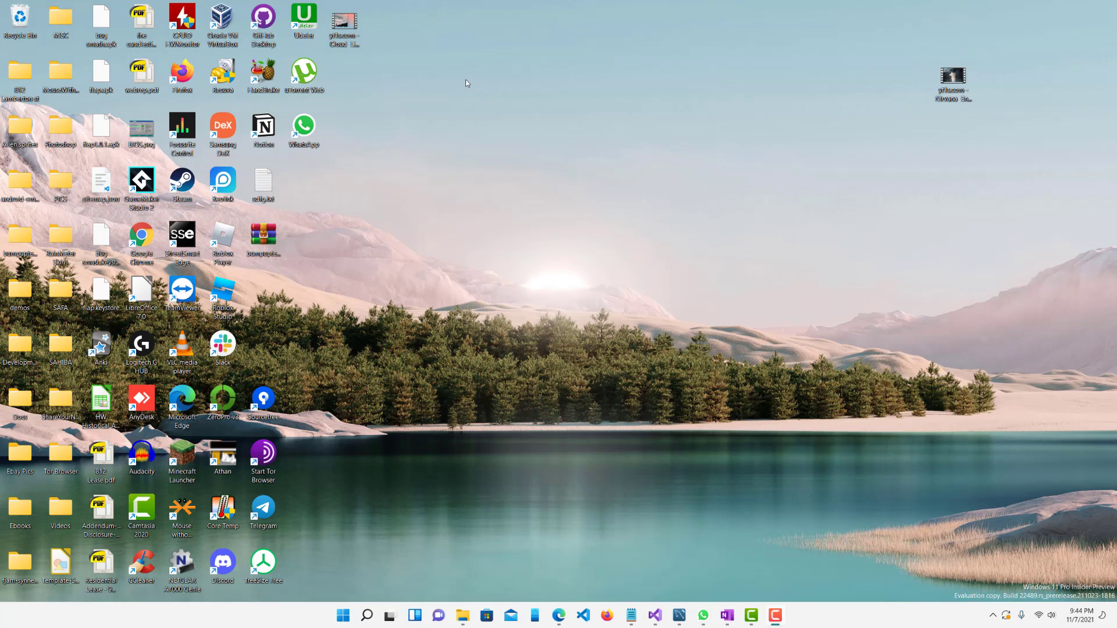
mouse_move(616, 75)
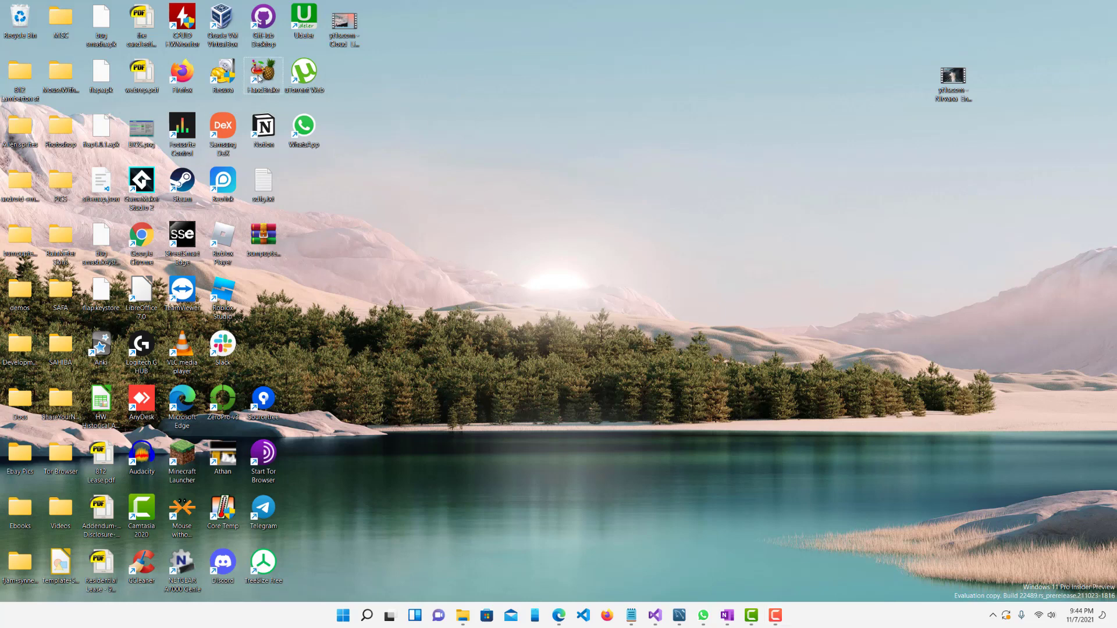
Step: Launch HandBrake from the desktop so it shows the Source Selection panel
double_click(263, 76)
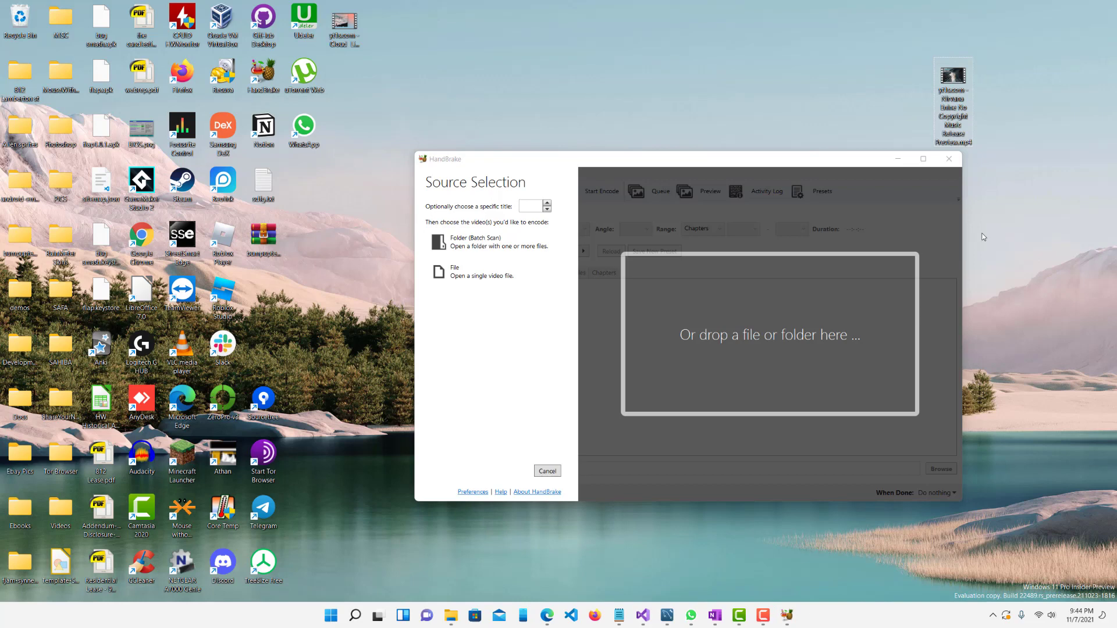
mouse_move(996, 194)
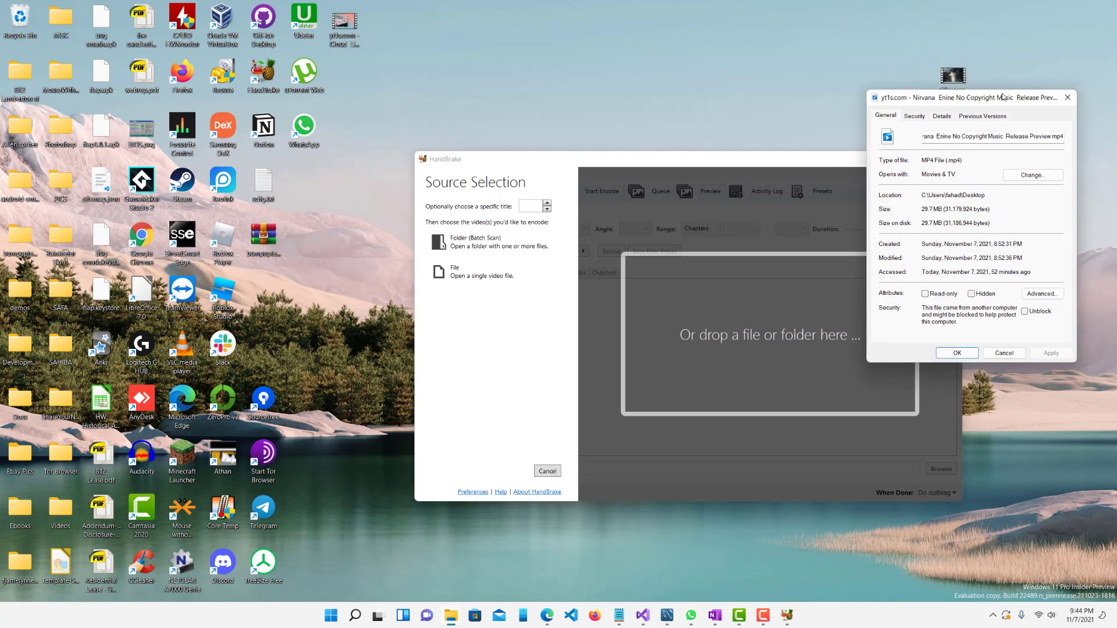
mouse_move(1002, 91)
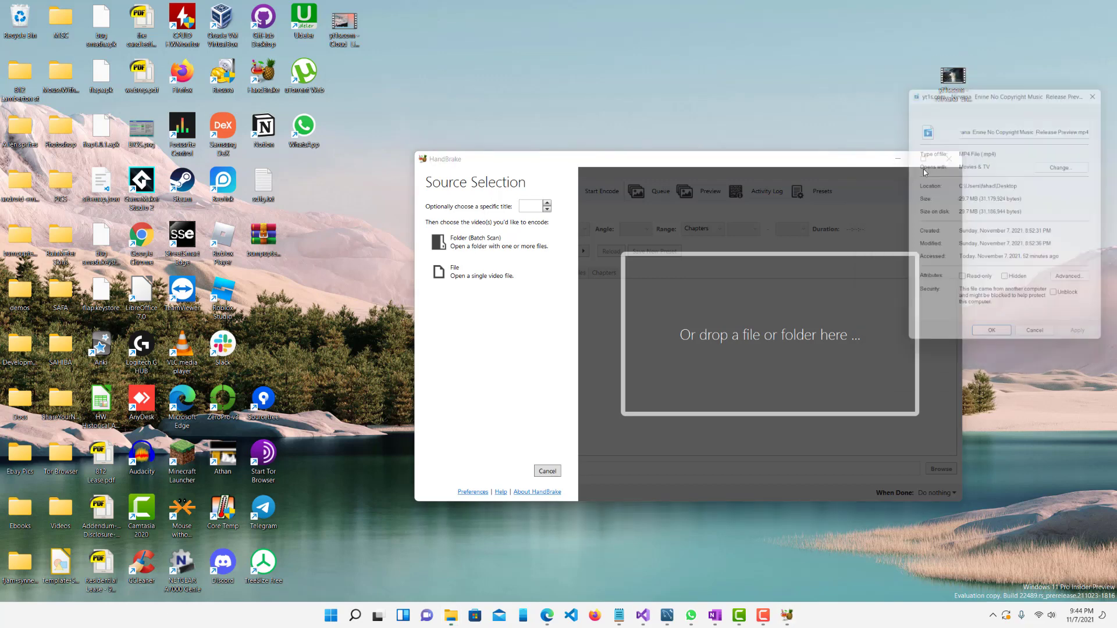
Step: Check the MP4's Details: one-minute length, 1920×1080 and 29.97 fps frame rate
left_click(979, 105)
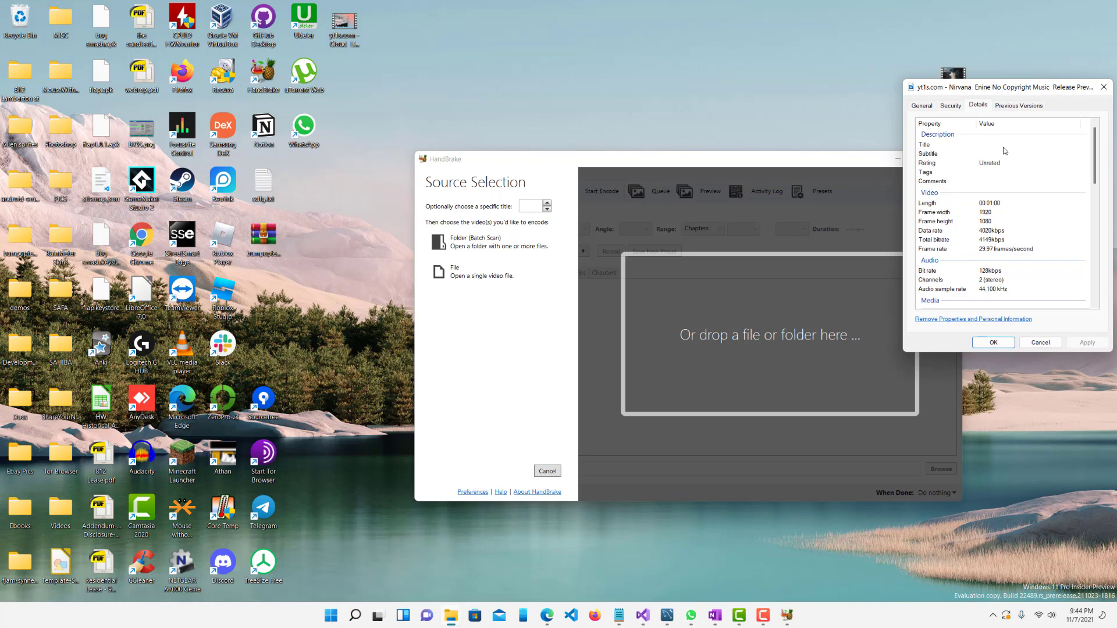
left_click(927, 202)
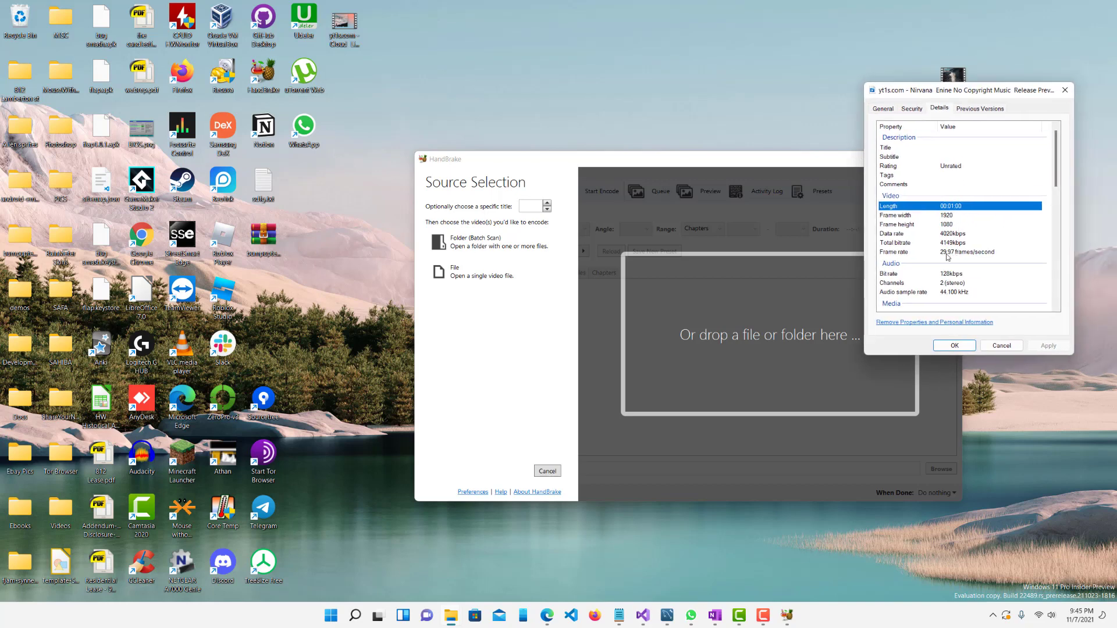
left_click(962, 251)
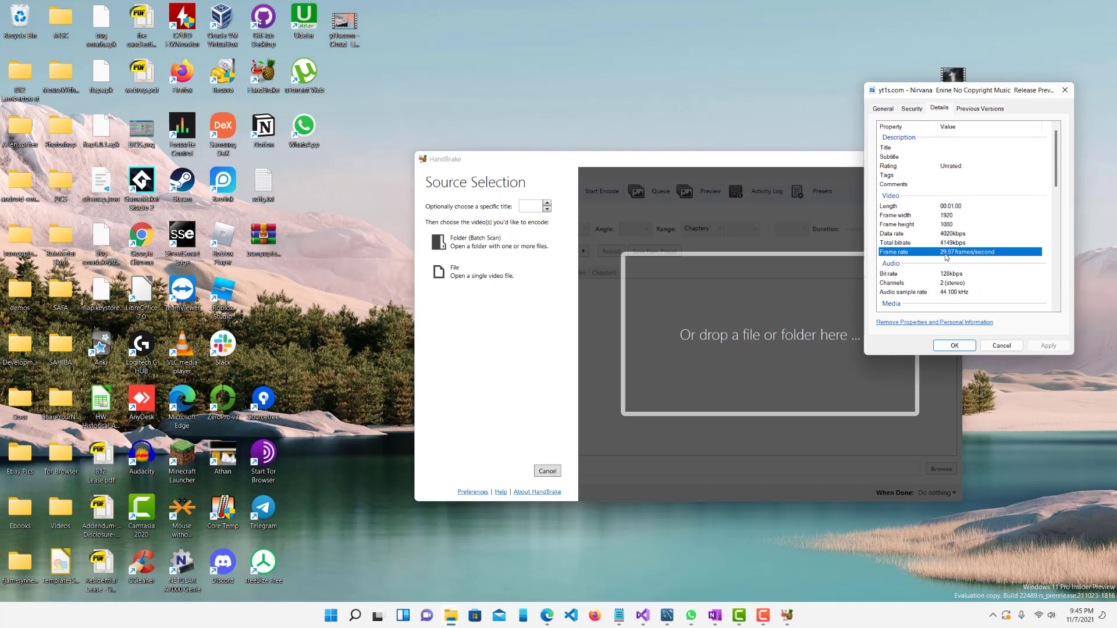
left_click(883, 108)
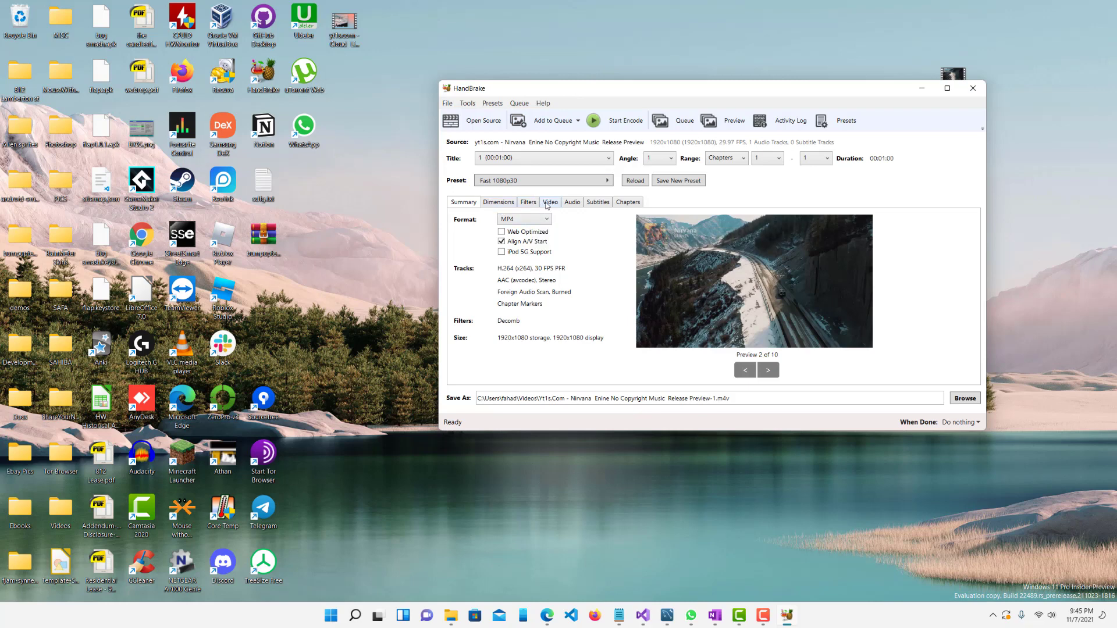
Step: Set the video Framerate to 5 fps in the Fast 1080p30 preset
left_click(549, 201)
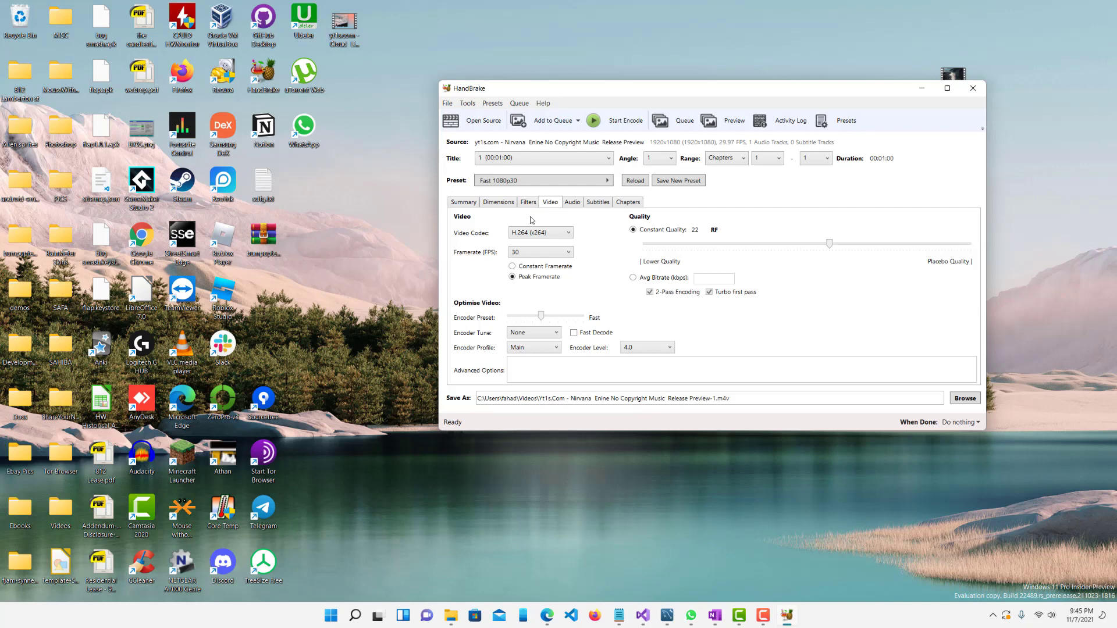
mouse_move(538, 251)
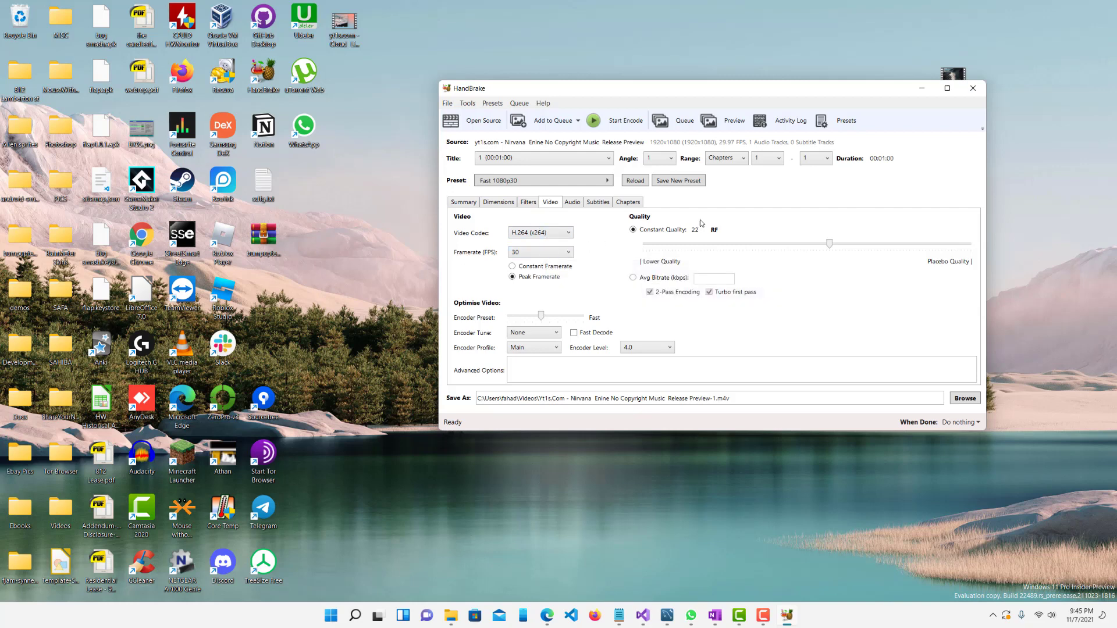
left_click(540, 251)
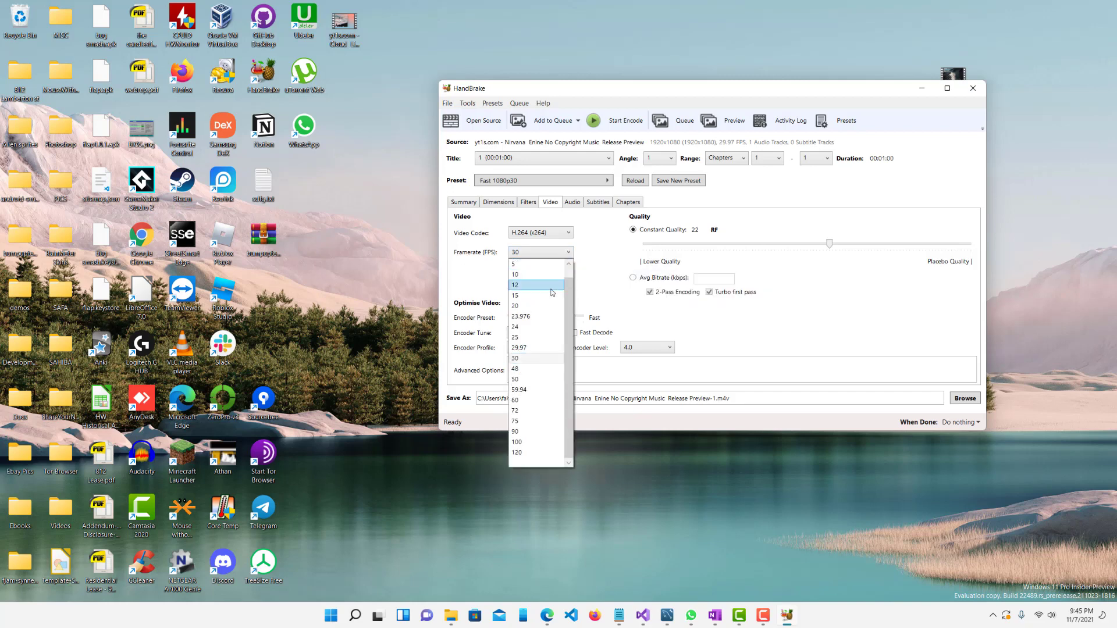
scroll("up", 3)
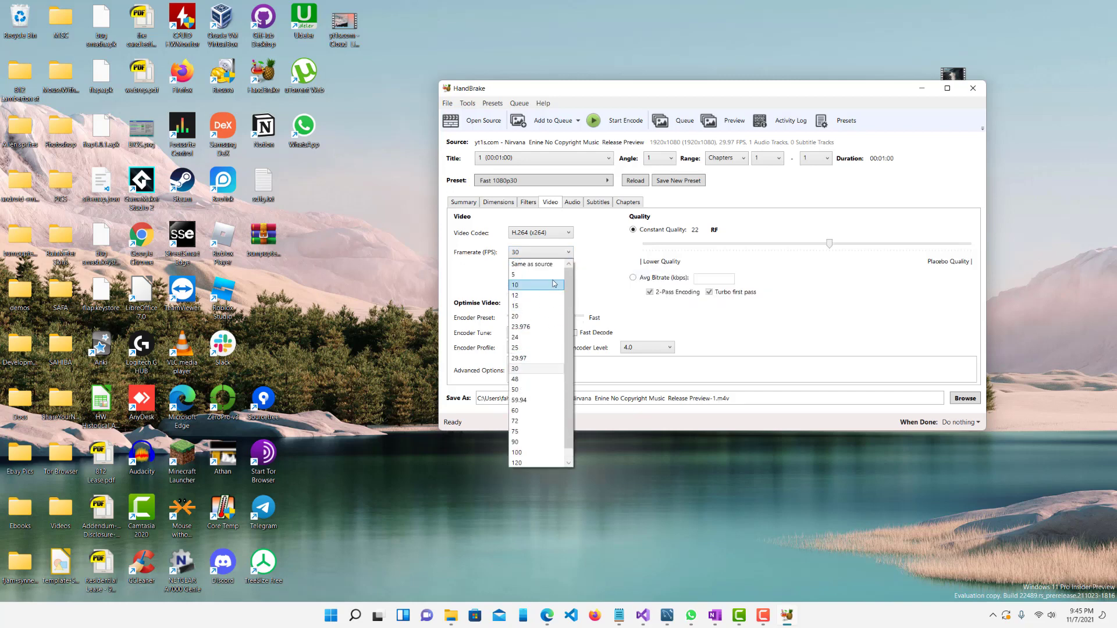
mouse_move(530, 274)
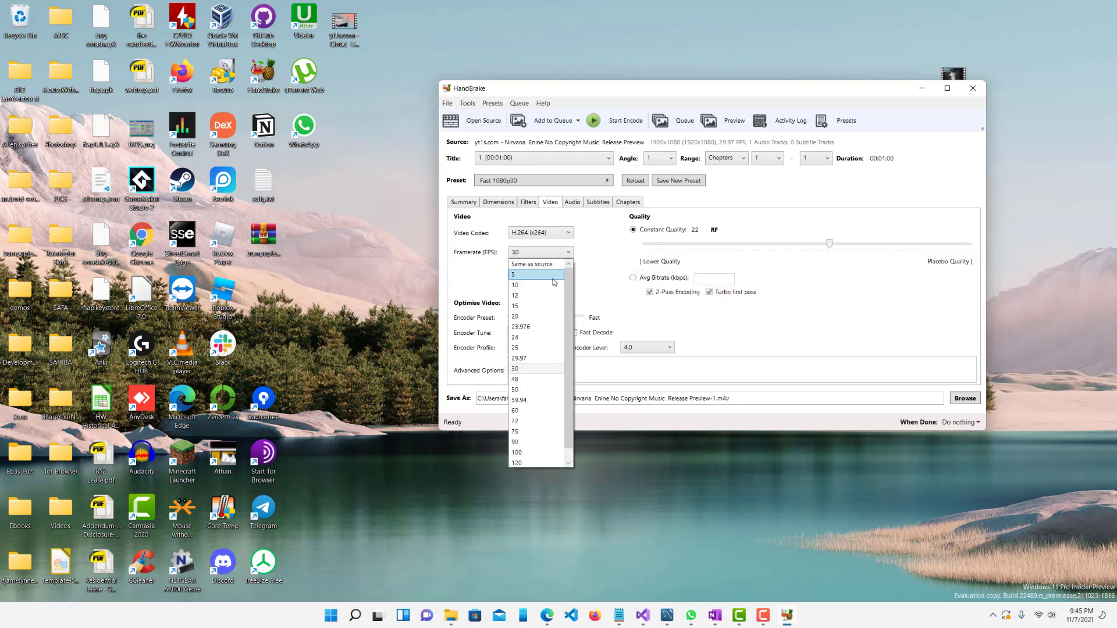
left_click(515, 275)
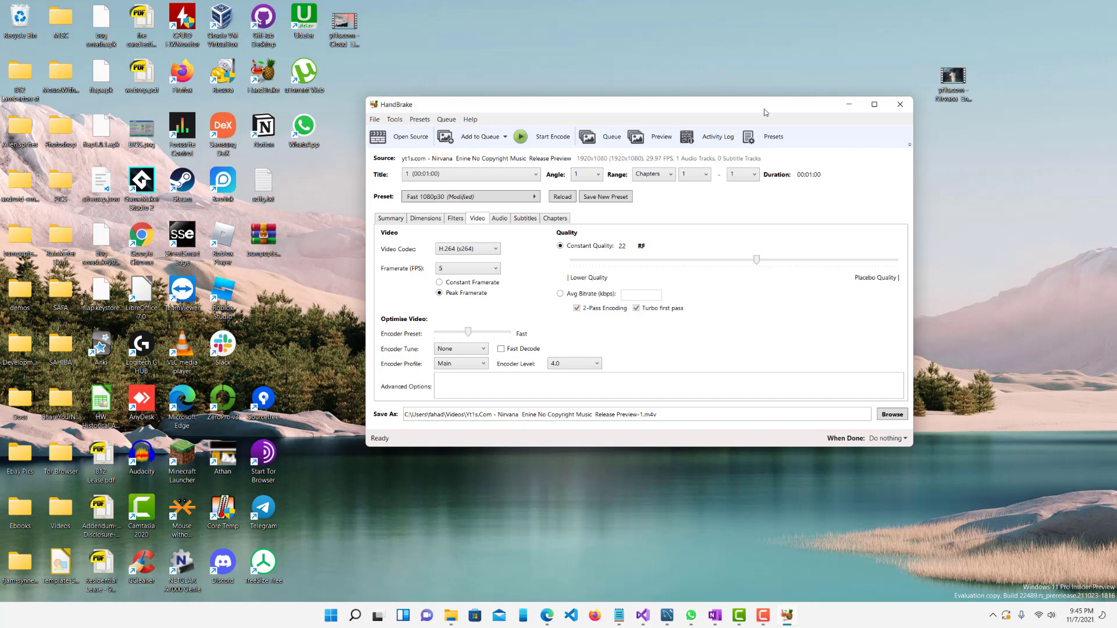
mouse_move(557, 232)
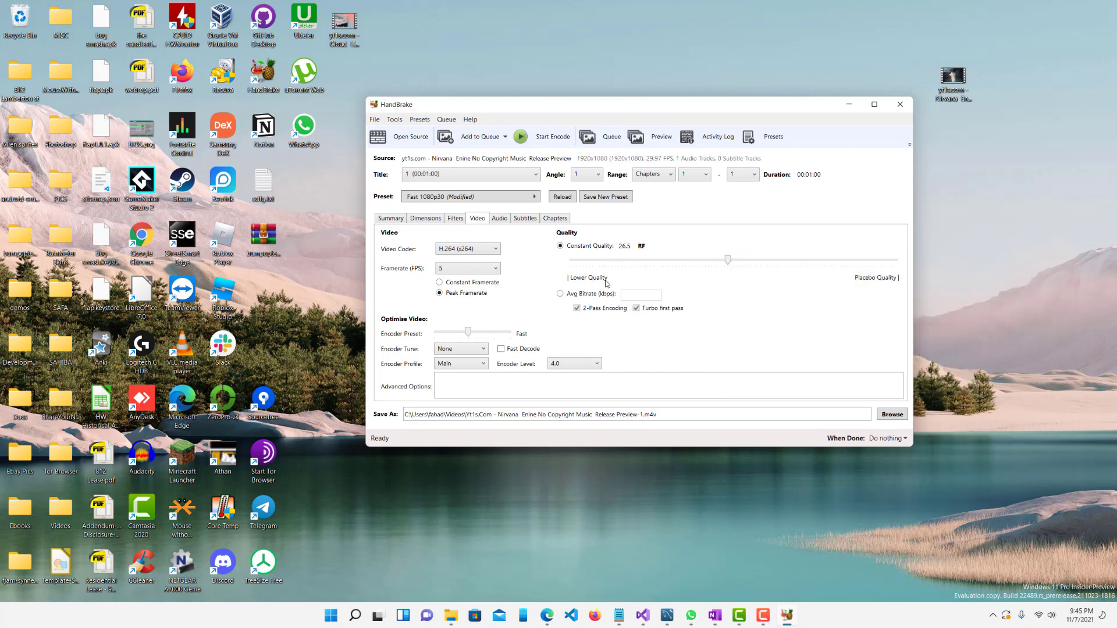
mouse_move(727, 259)
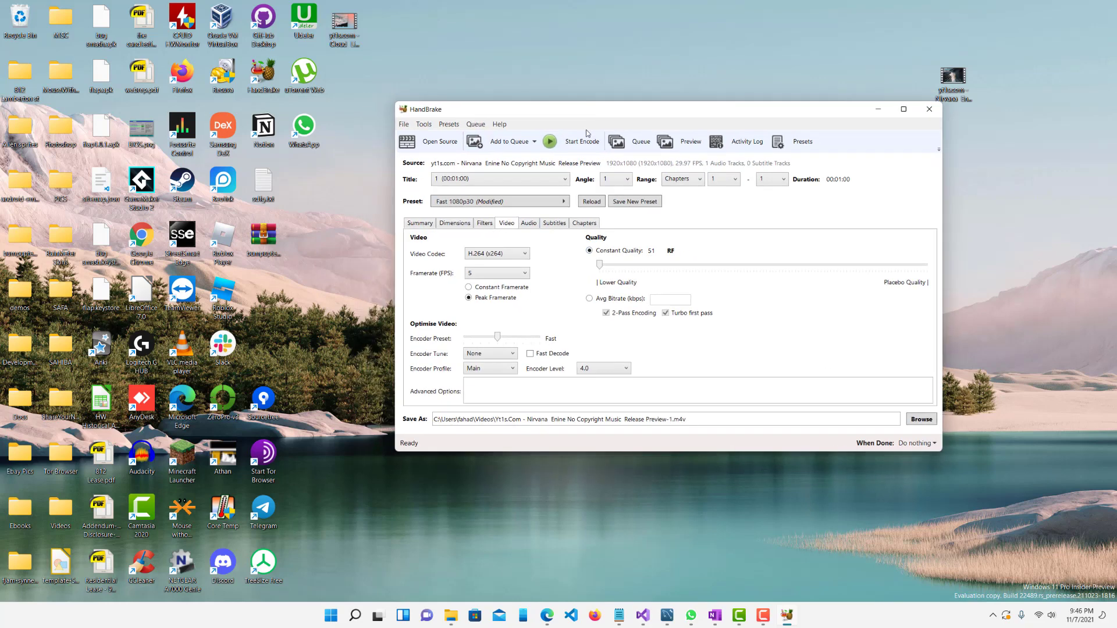
Step: Start the encode to produce the 1.91 MB low-quality clip in Videos
left_click(581, 141)
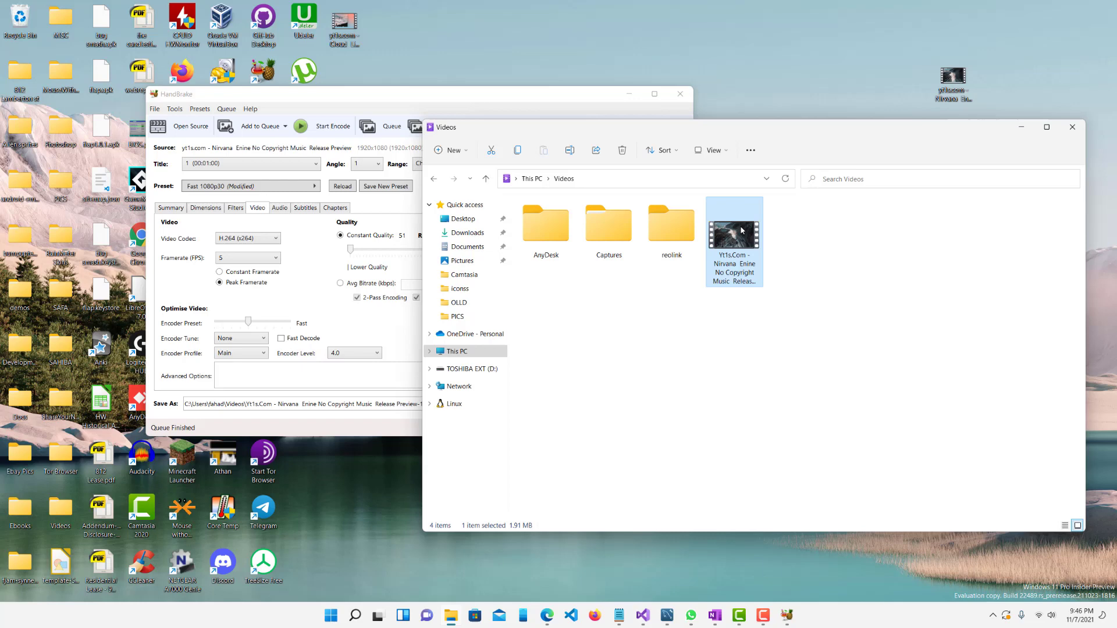
Step: Preview the encoded clip in Movies & TV, then close HandBrake
double_click(734, 241)
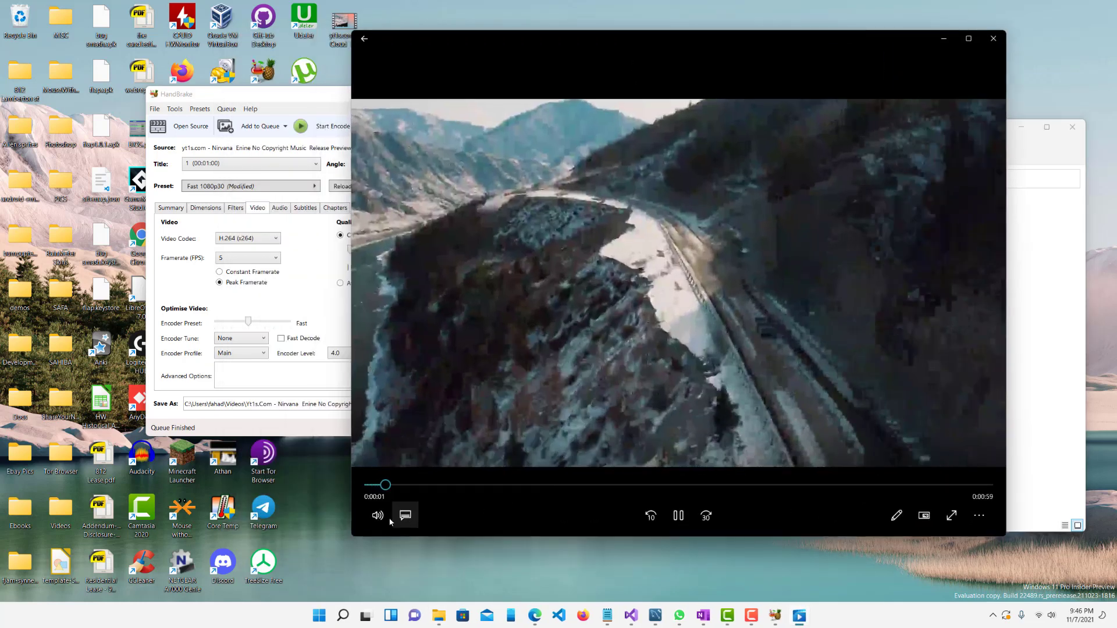
left_click(377, 515)
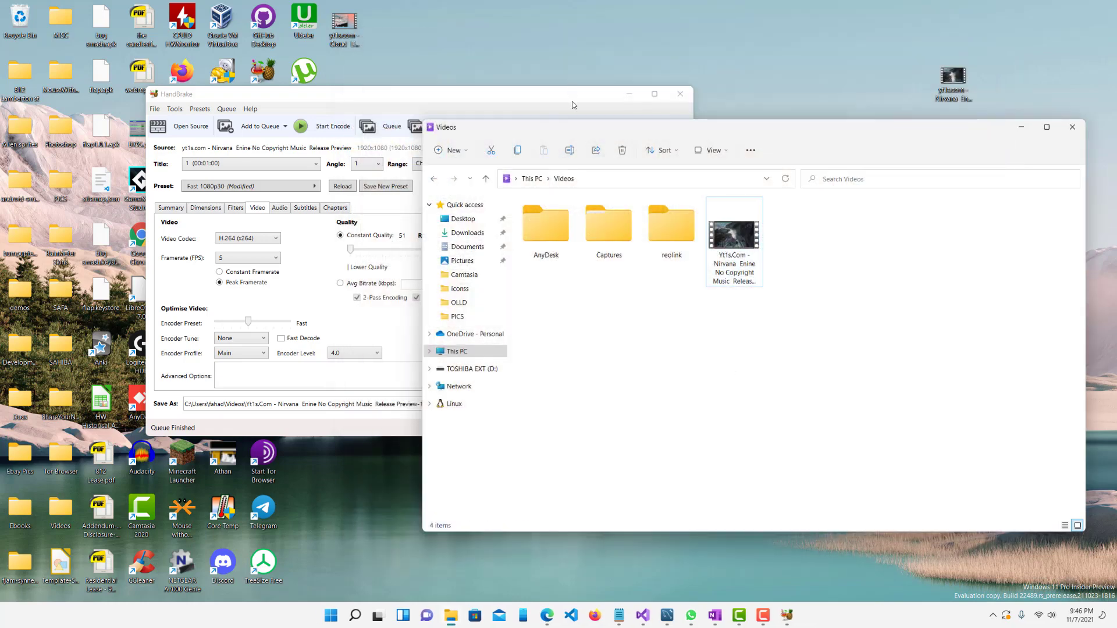
left_click(678, 93)
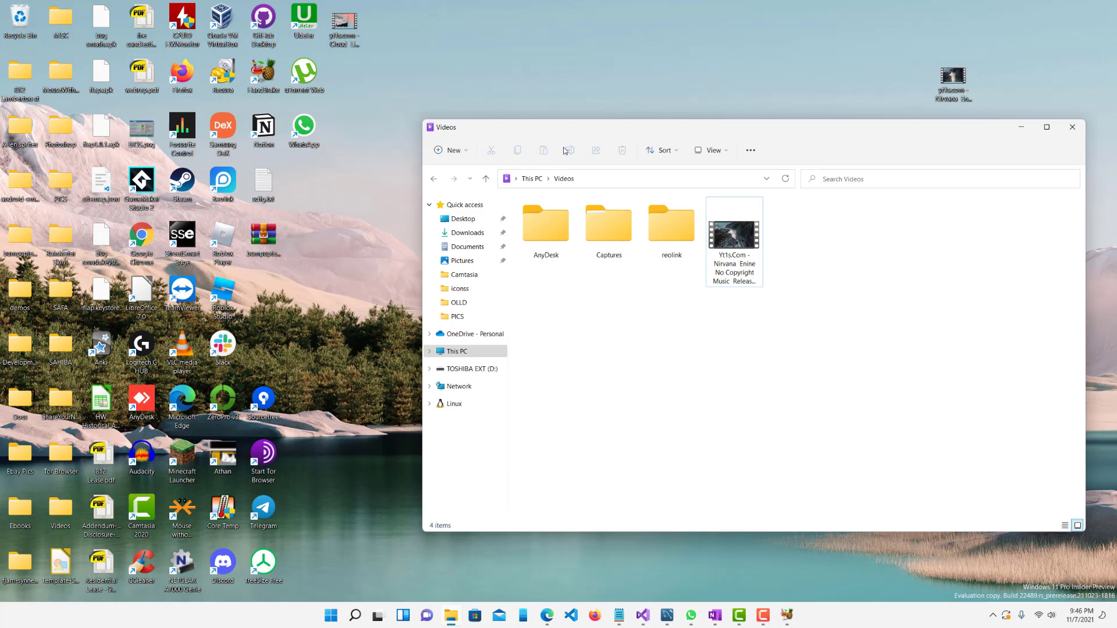
mouse_move(553, 141)
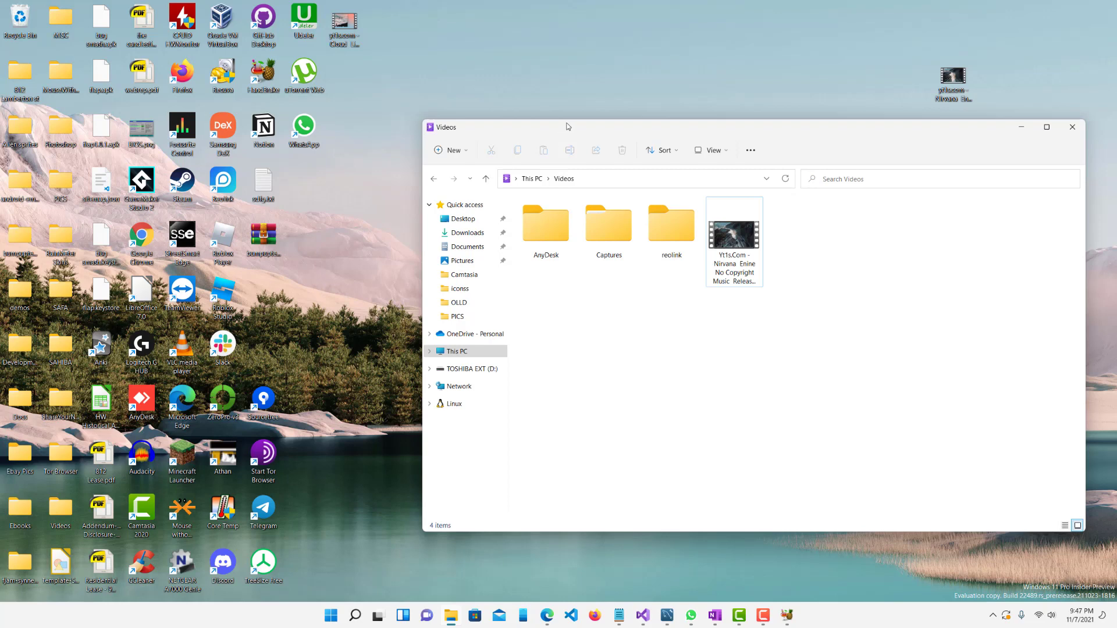
Step: Launch MKVToolNix GUI and add the encoded clip as the first source file
left_click(329, 615)
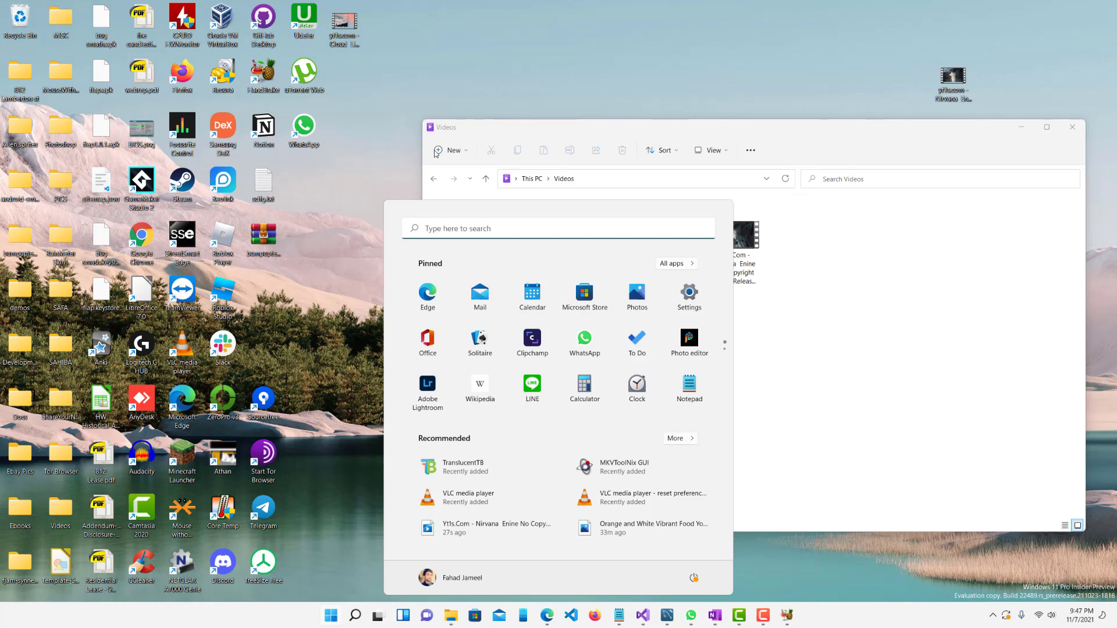
mouse_move(640, 466)
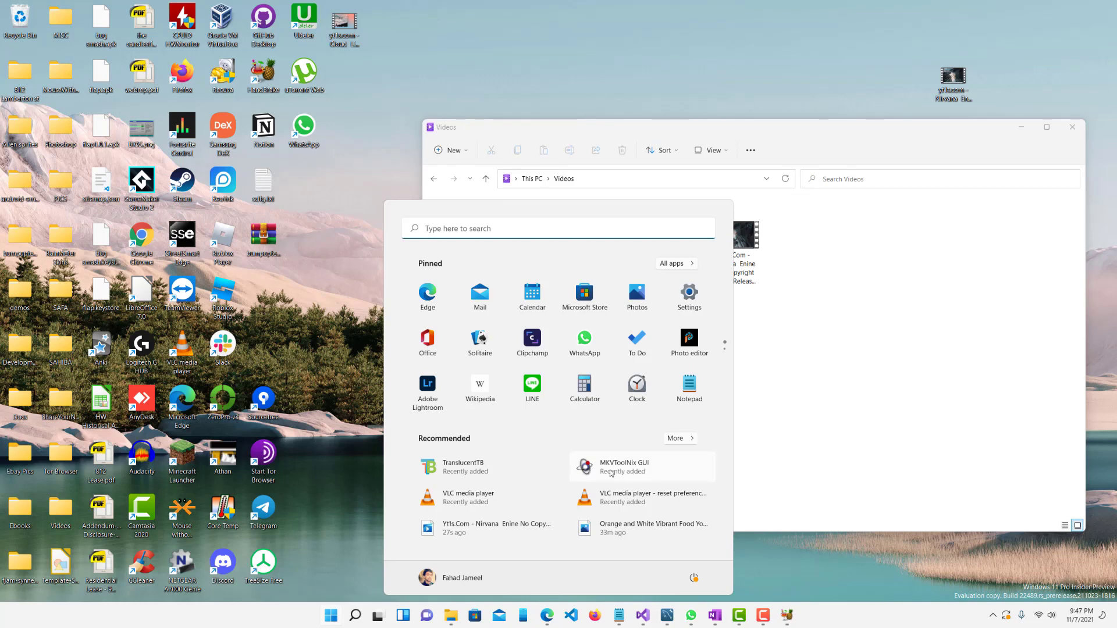
left_click(623, 467)
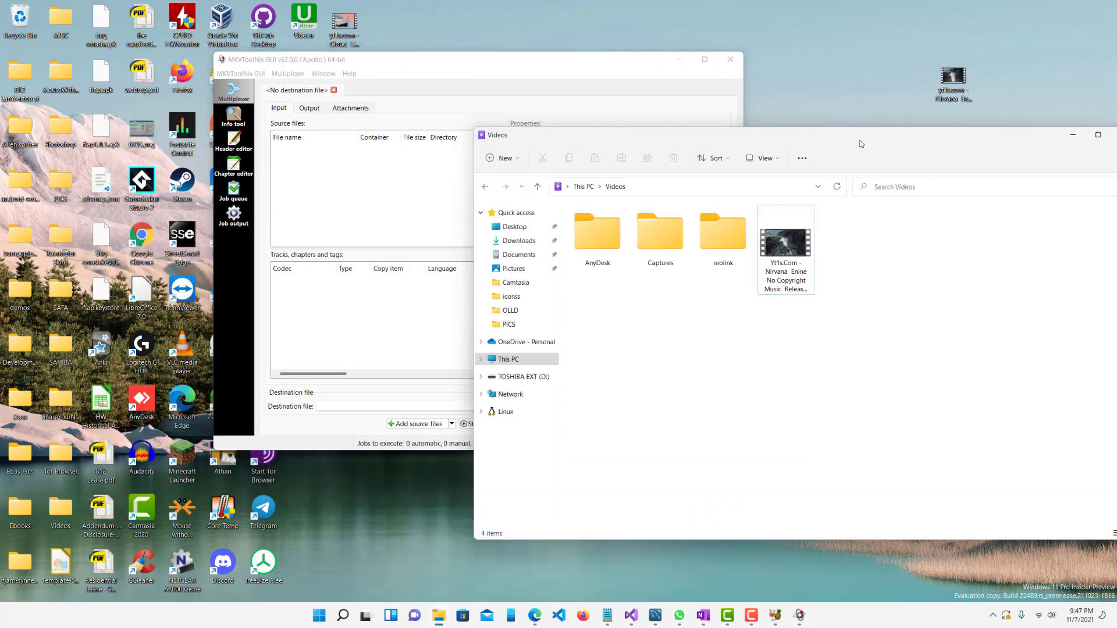
left_click(785, 242)
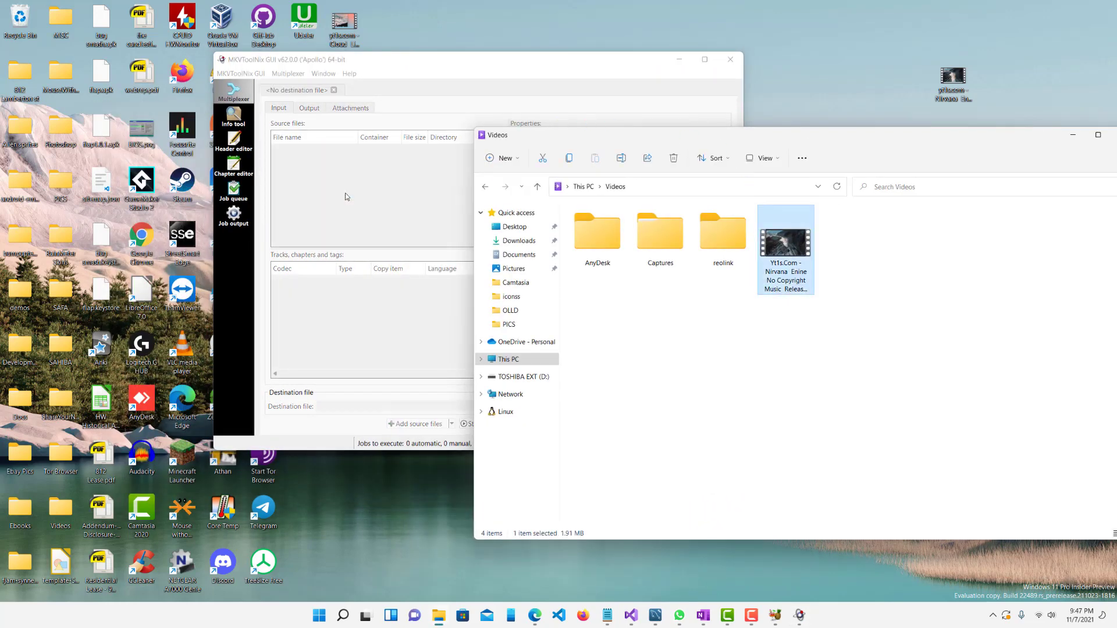
left_click(417, 423)
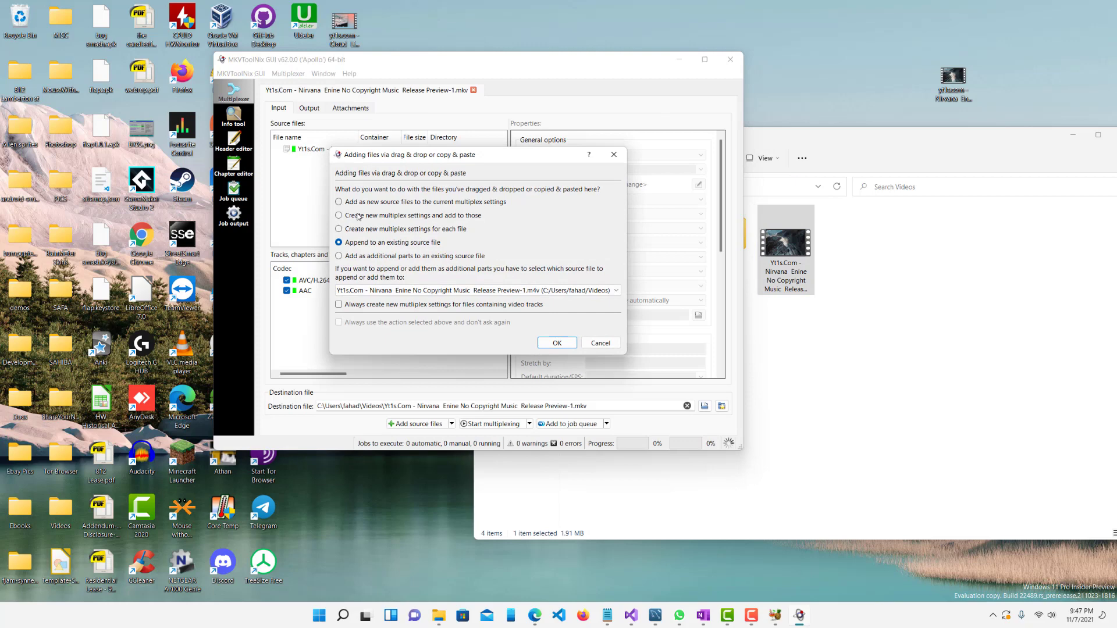
mouse_move(412, 252)
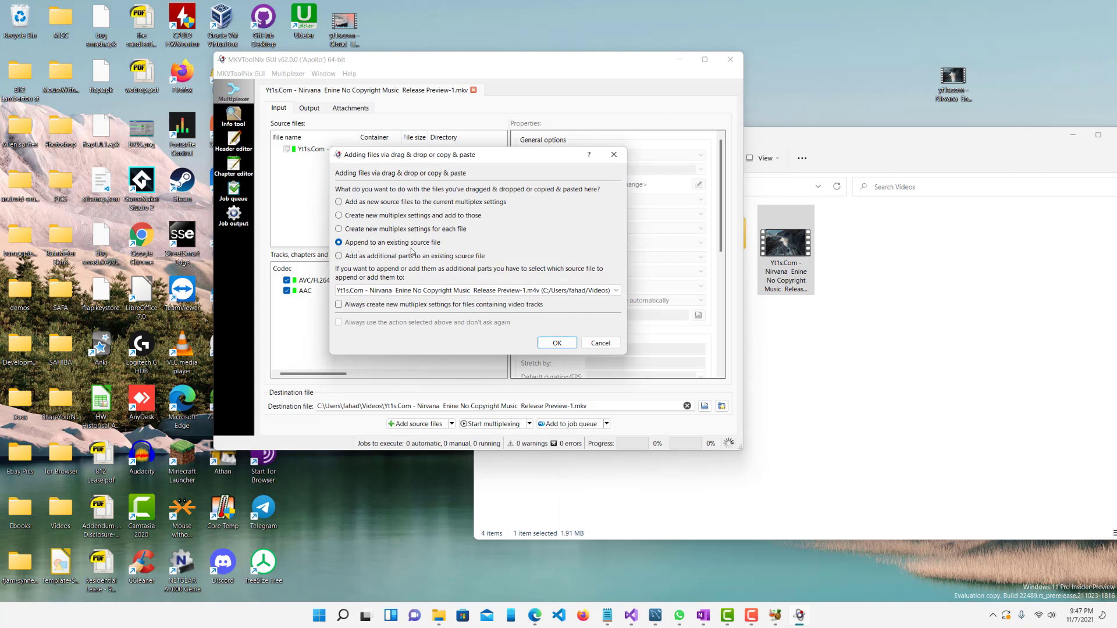
Step: Append further copies of the clip to the existing source file
left_click(556, 343)
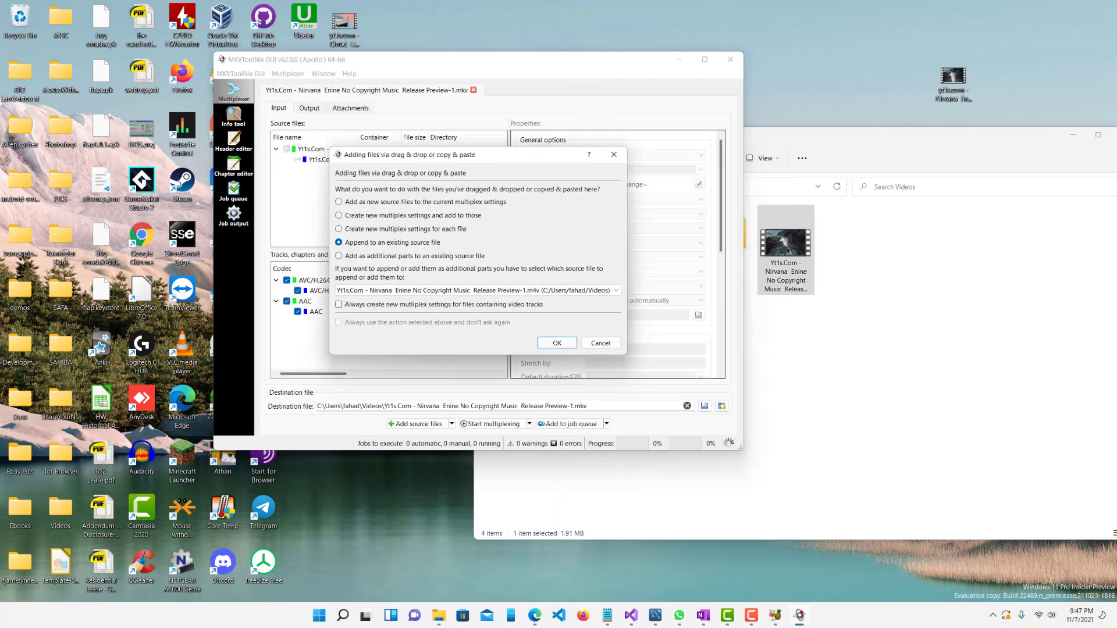
left_click(556, 342)
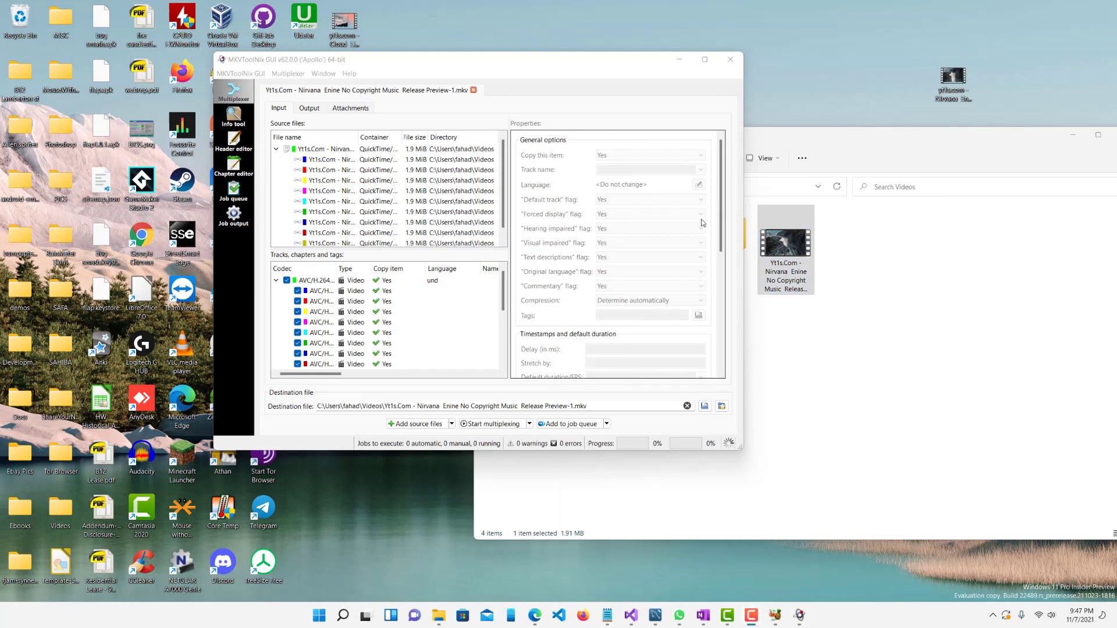
mouse_move(563, 199)
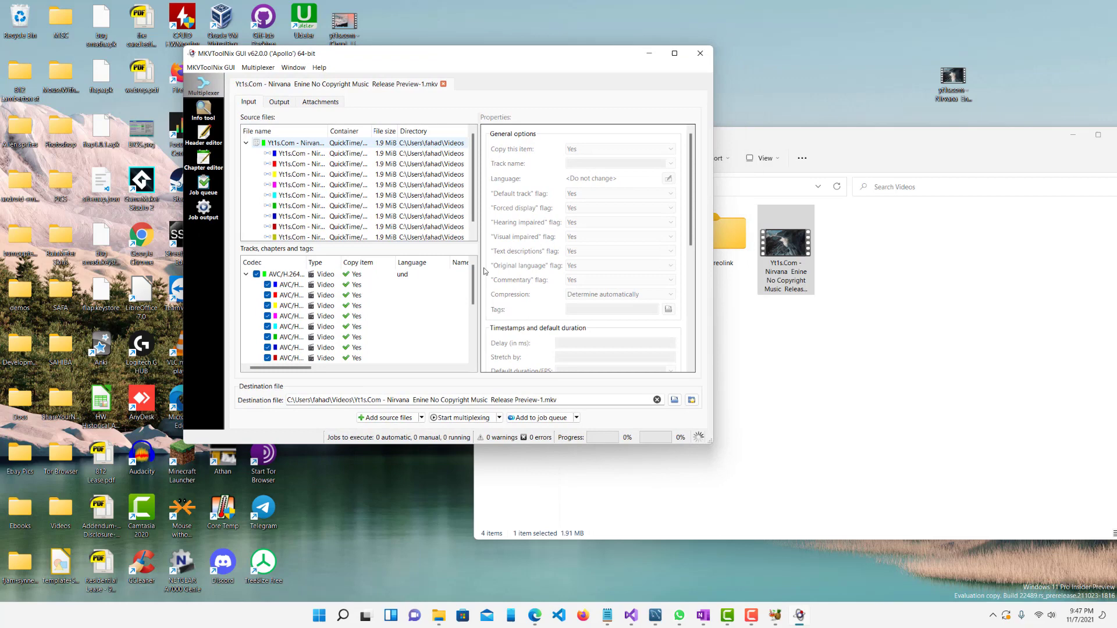
mouse_move(461, 417)
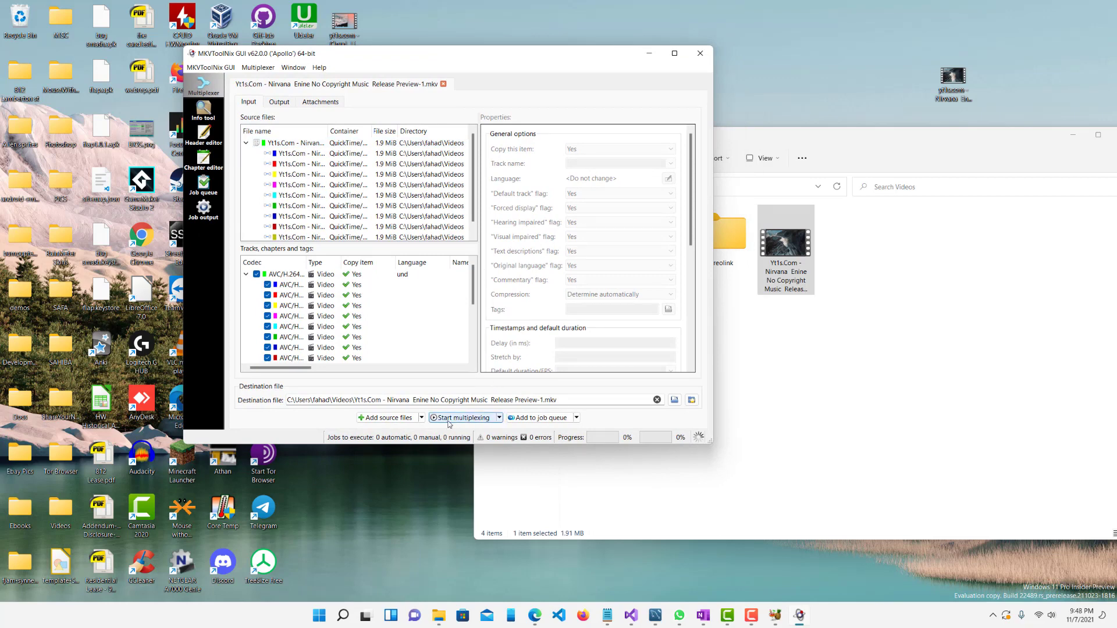
Step: Start multiplexing to create the roughly 19 MB combined MKV in Videos
left_click(462, 418)
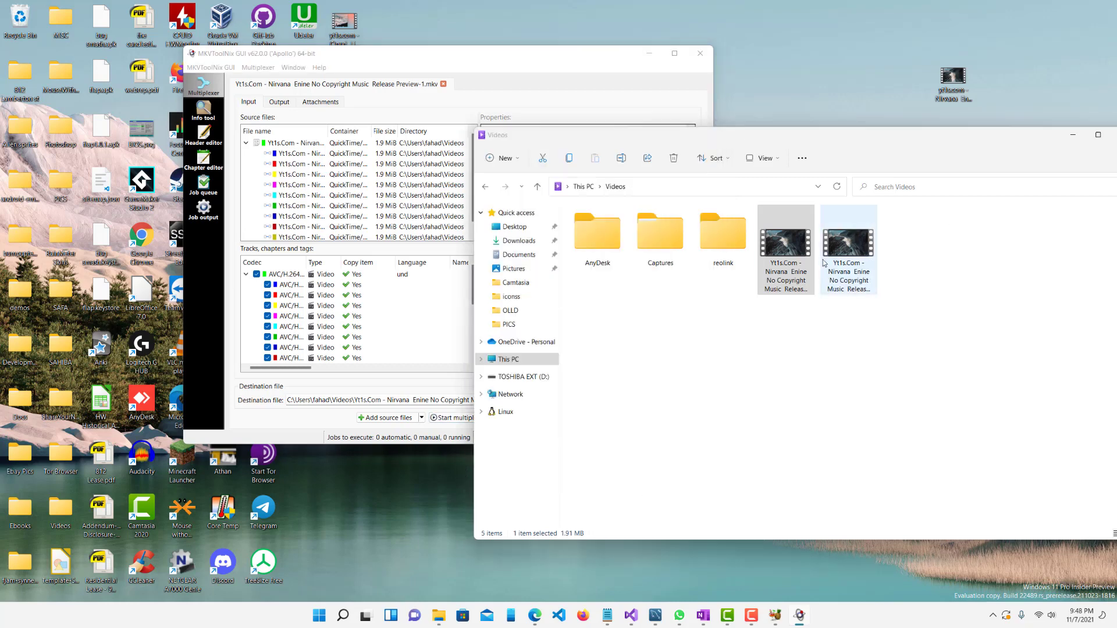
left_click(849, 242)
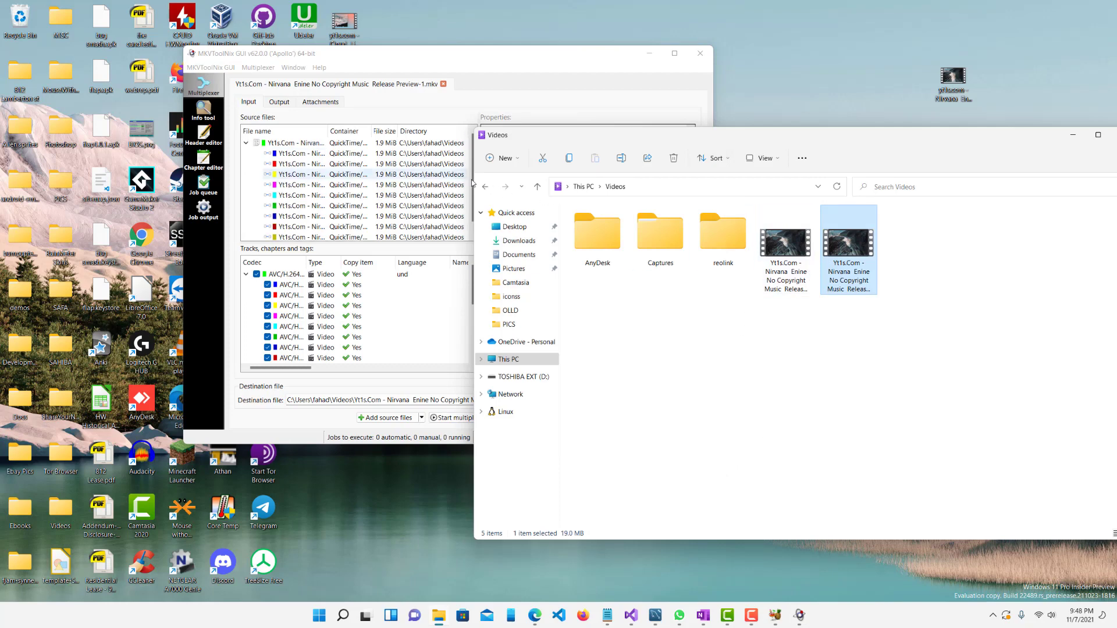
right_click(848, 249)
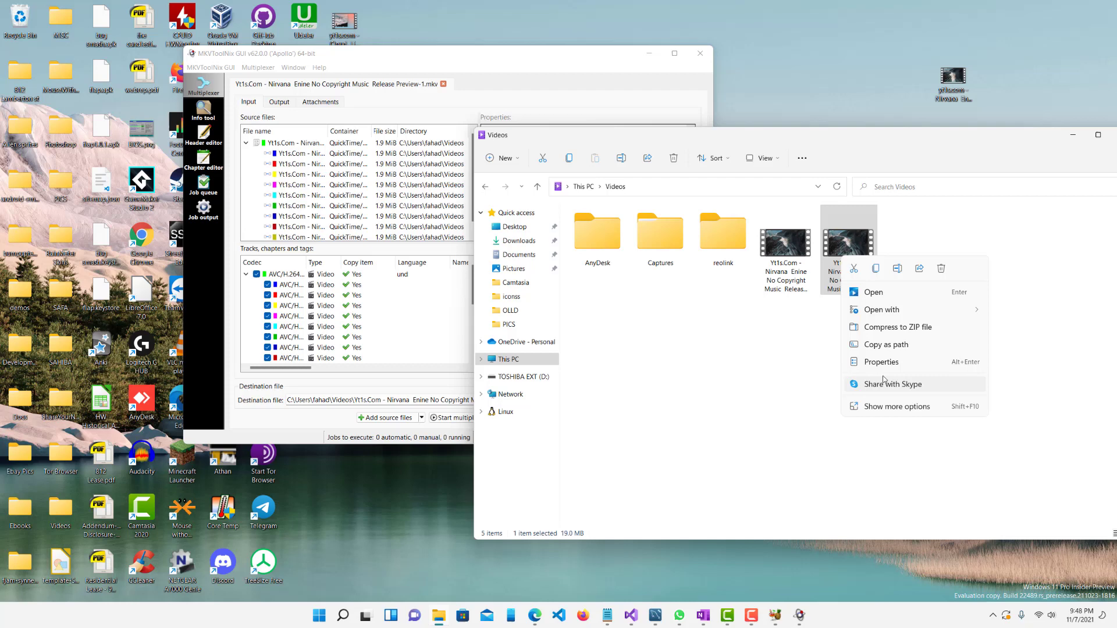
left_click(881, 362)
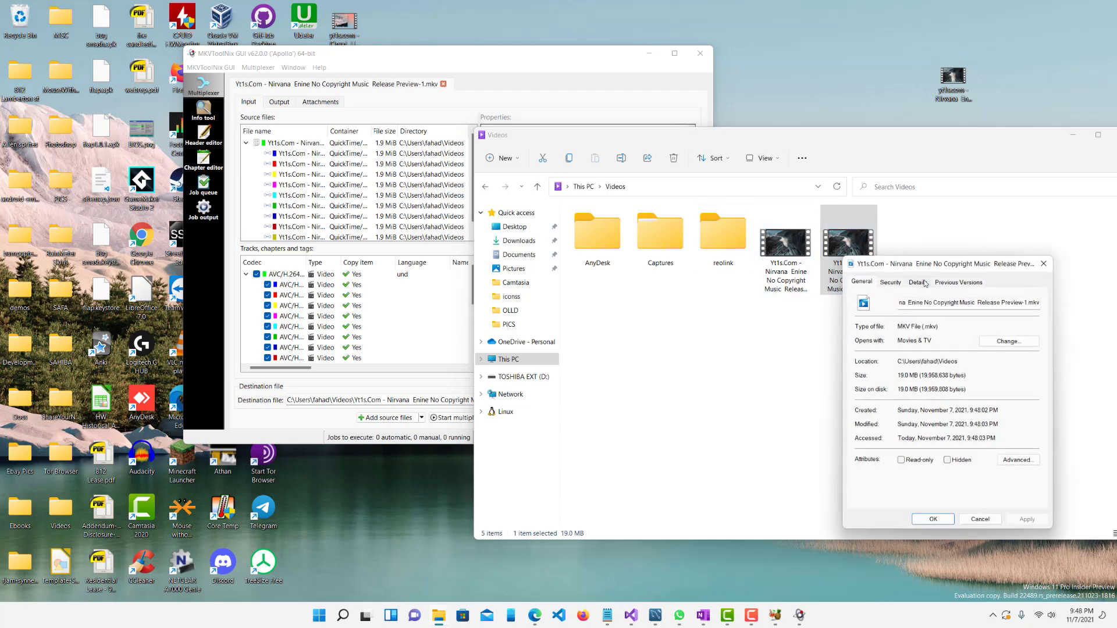
left_click(918, 282)
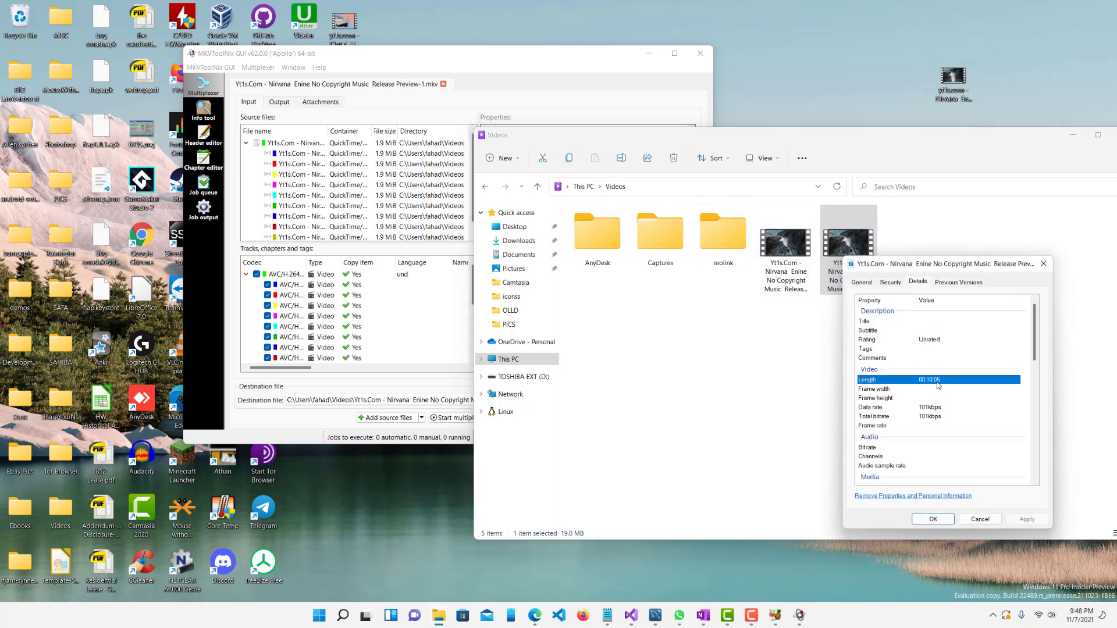
left_click(861, 281)
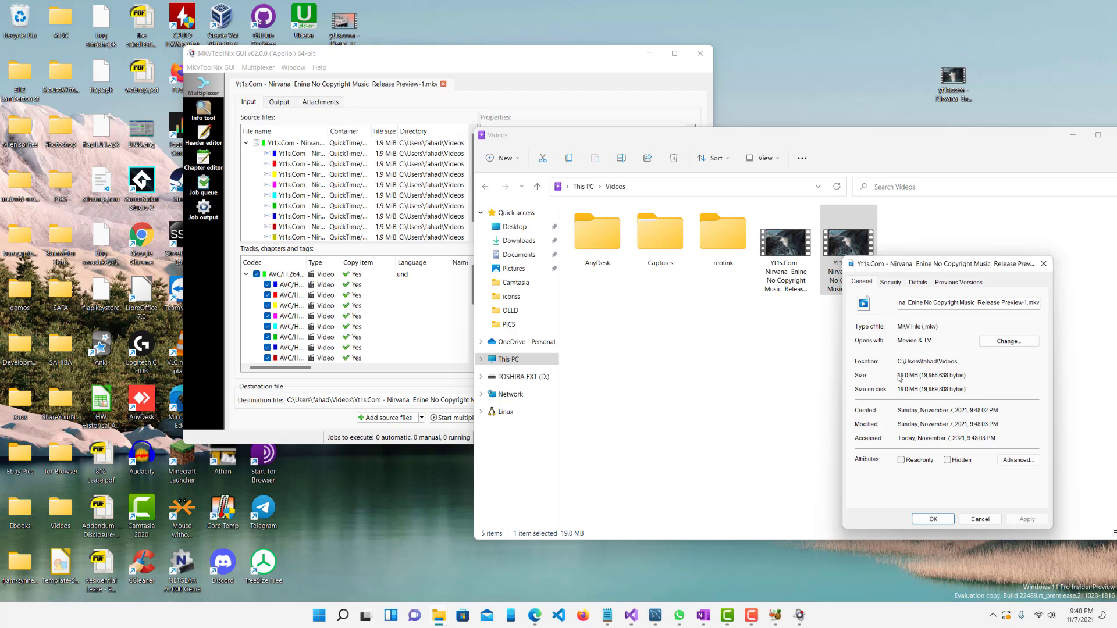
double_click(903, 389)
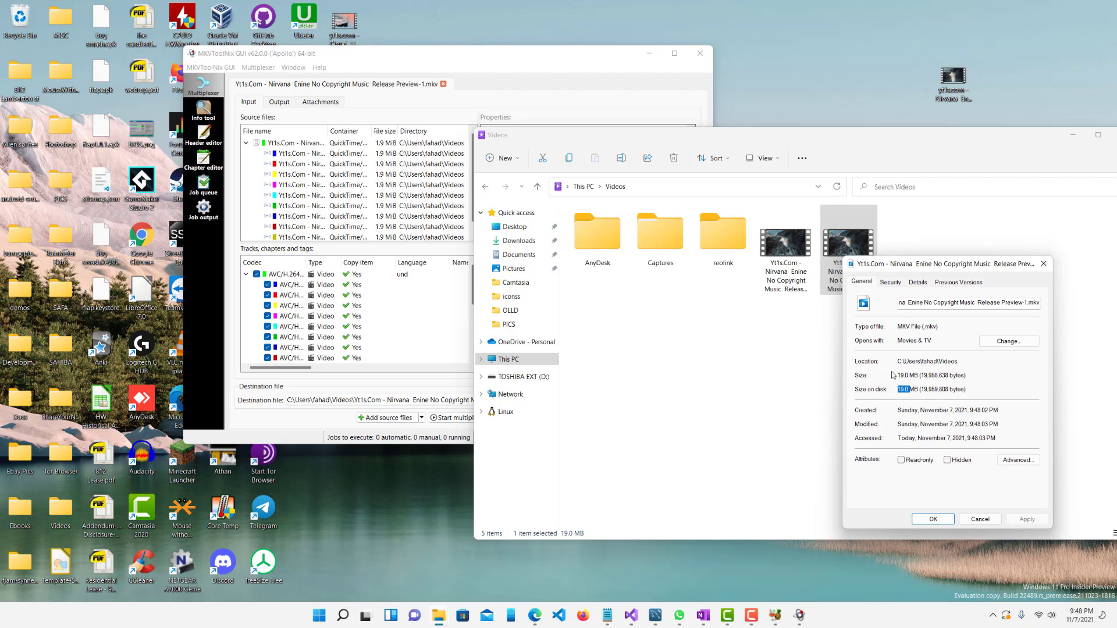
left_click(980, 519)
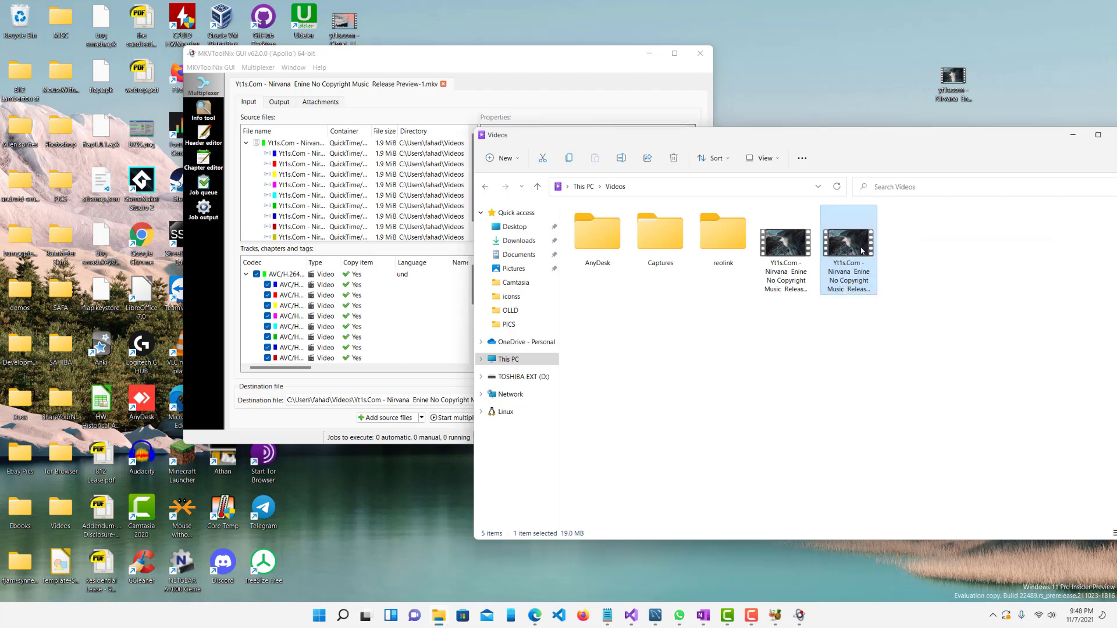
double_click(848, 245)
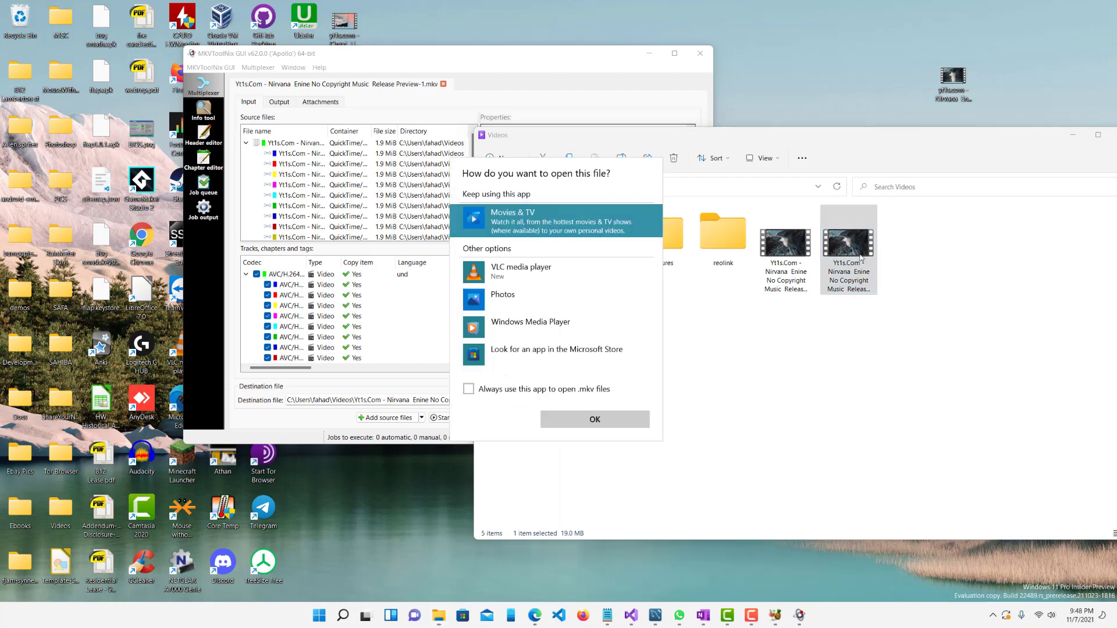
left_click(594, 419)
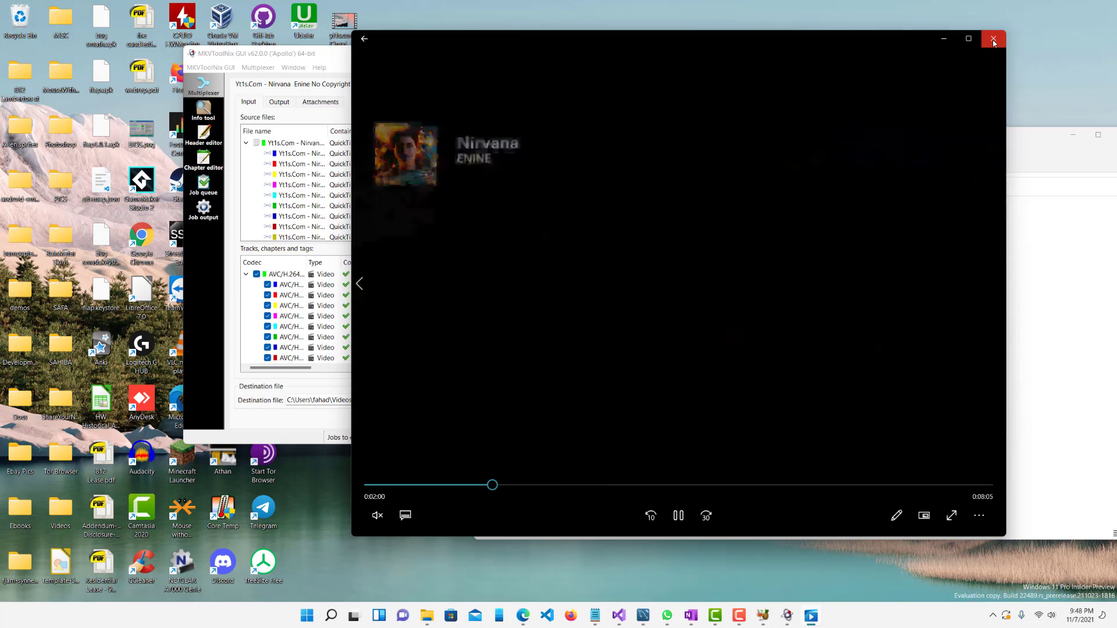
left_click(992, 38)
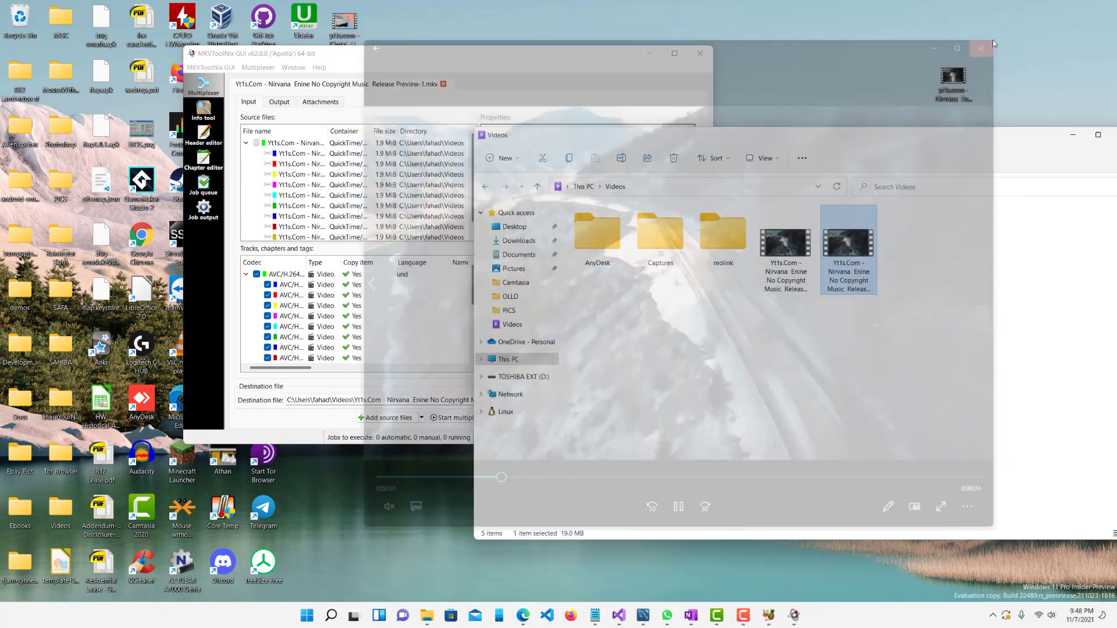
Step: Clear the source list and add the 19 MB MKV with copies appended to it
left_click(982, 47)
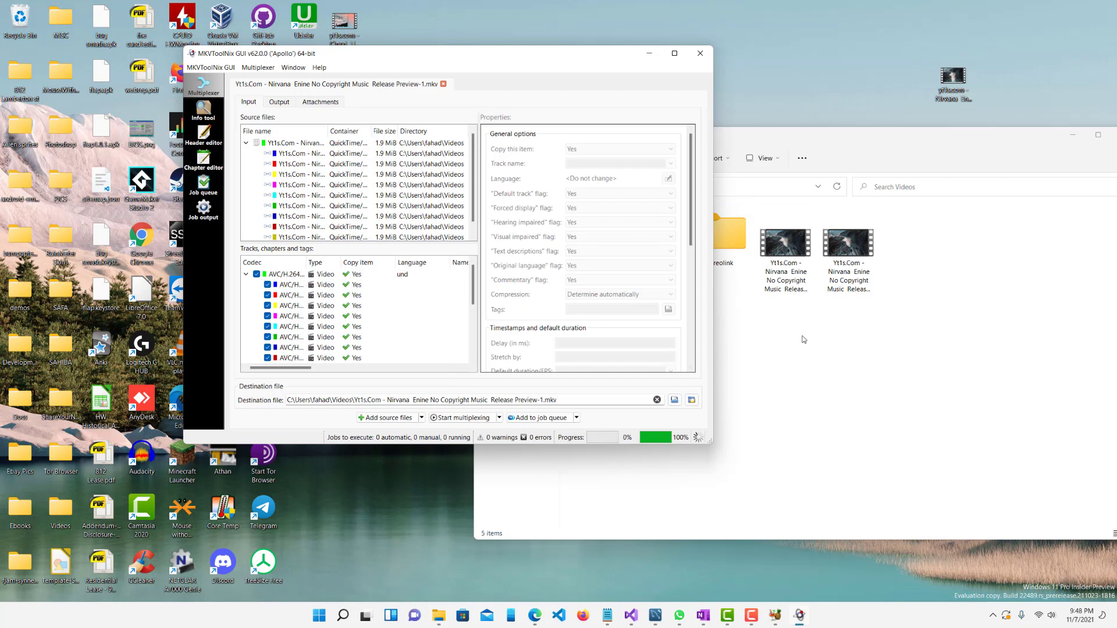
left_click(245, 142)
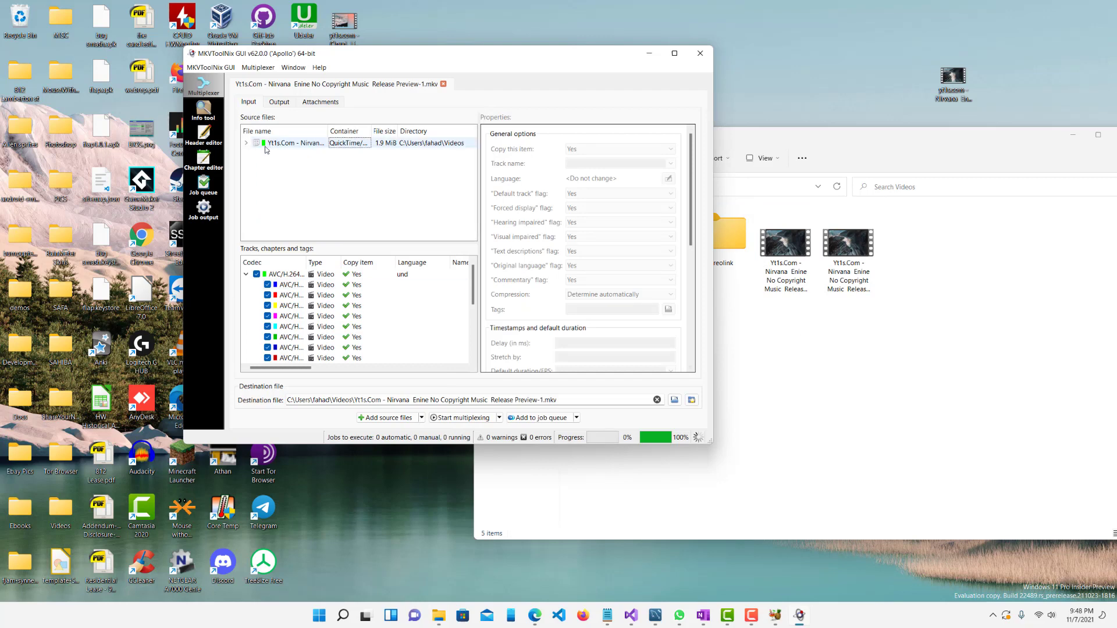
left_click(443, 84)
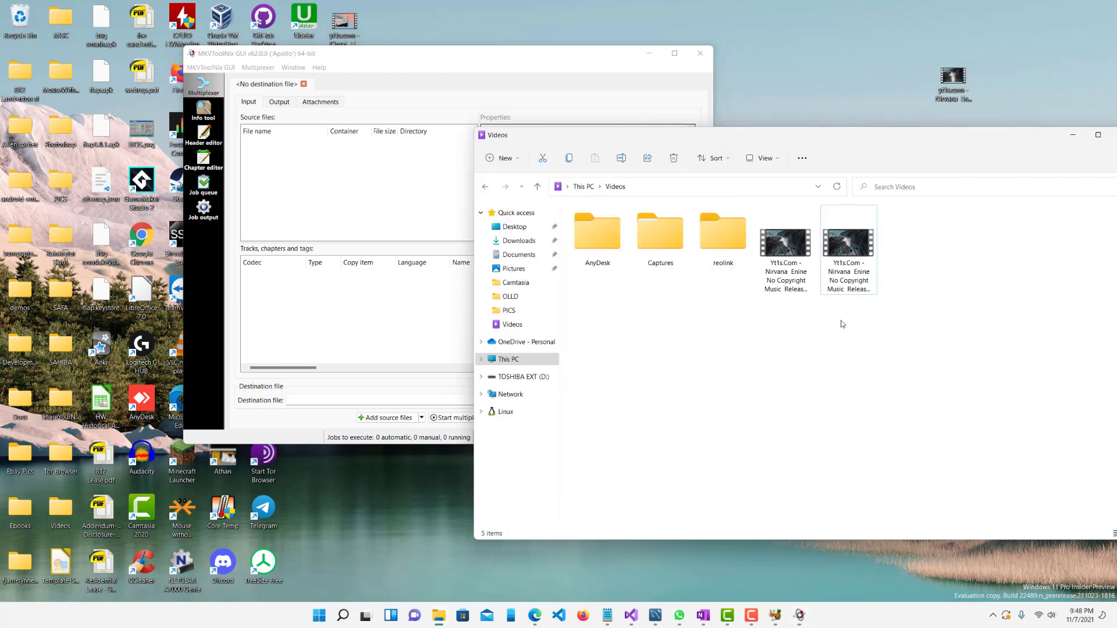
left_click(848, 249)
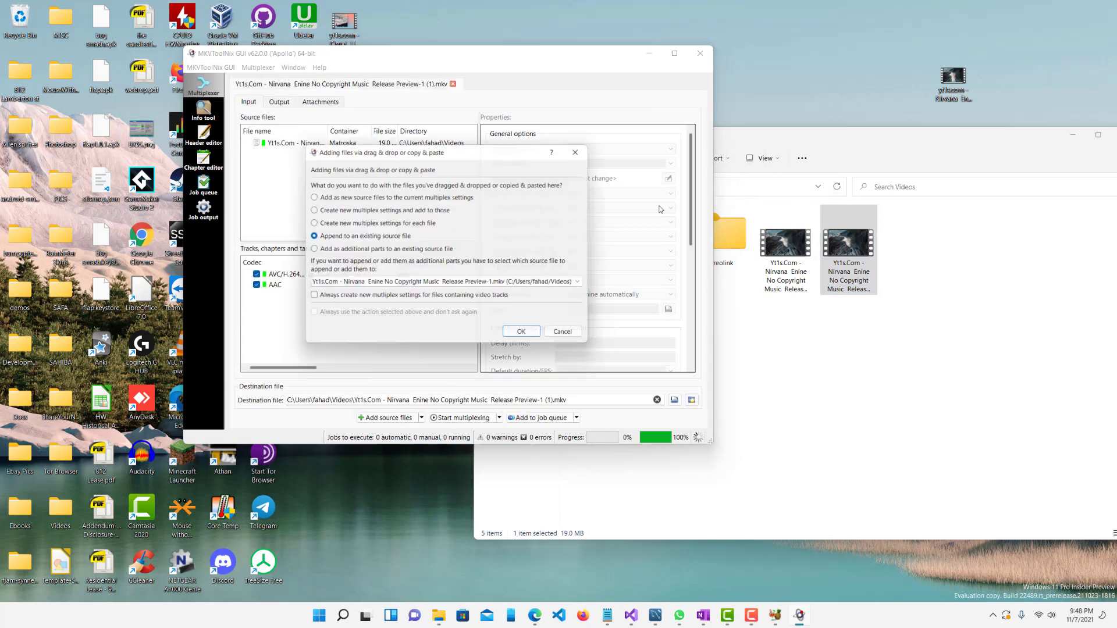
left_click(521, 332)
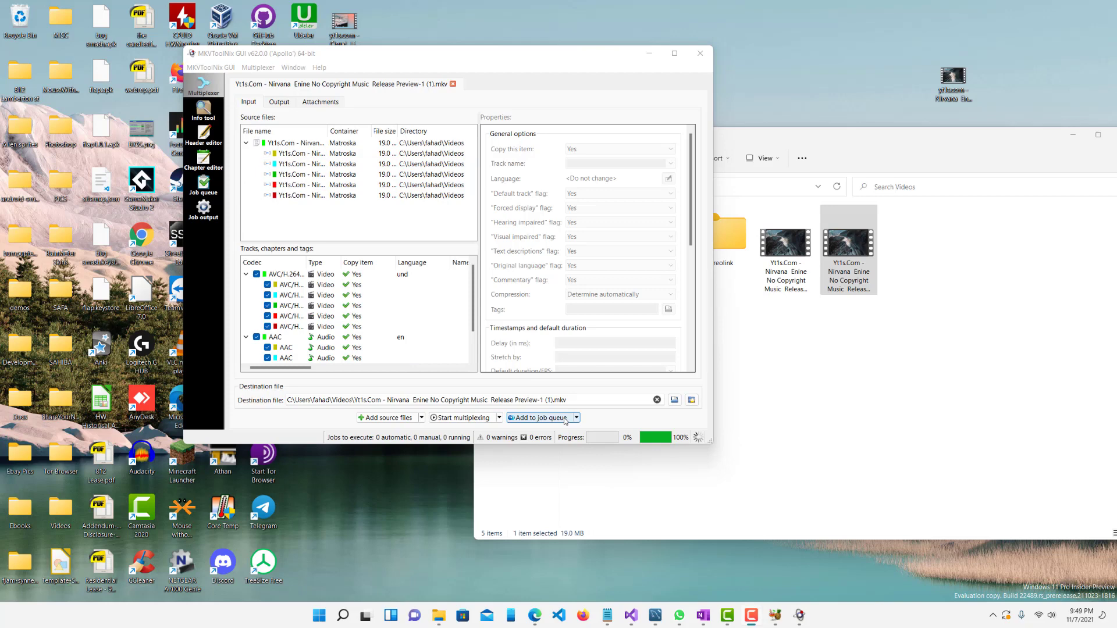
Step: Multiplex the 114 MB MKV and confirm its 01:00:30 length in Properties
left_click(538, 418)
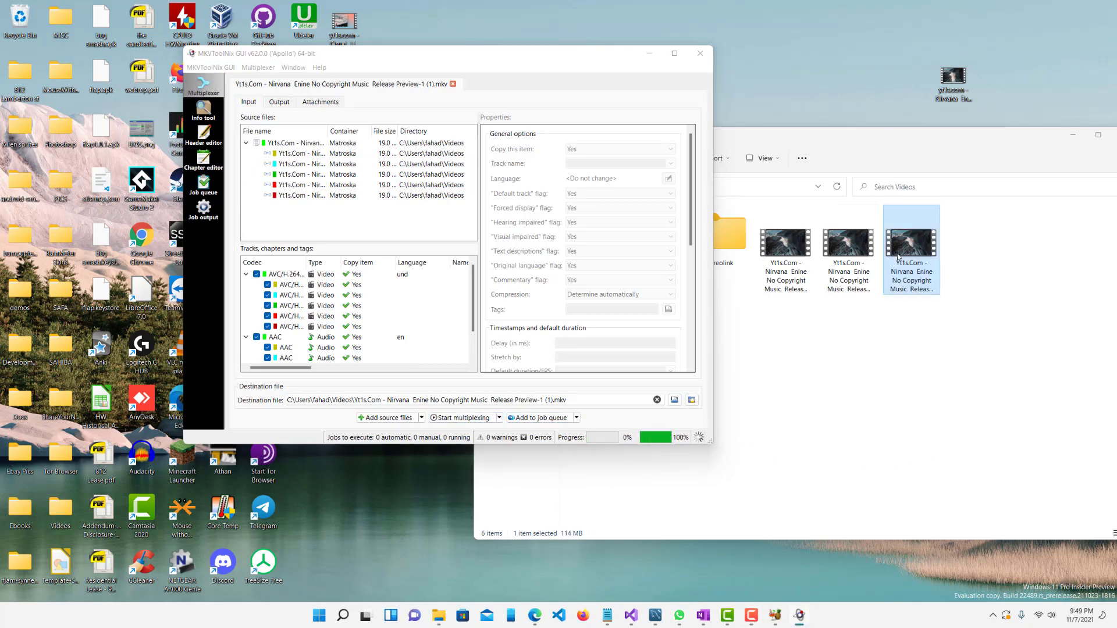
right_click(913, 248)
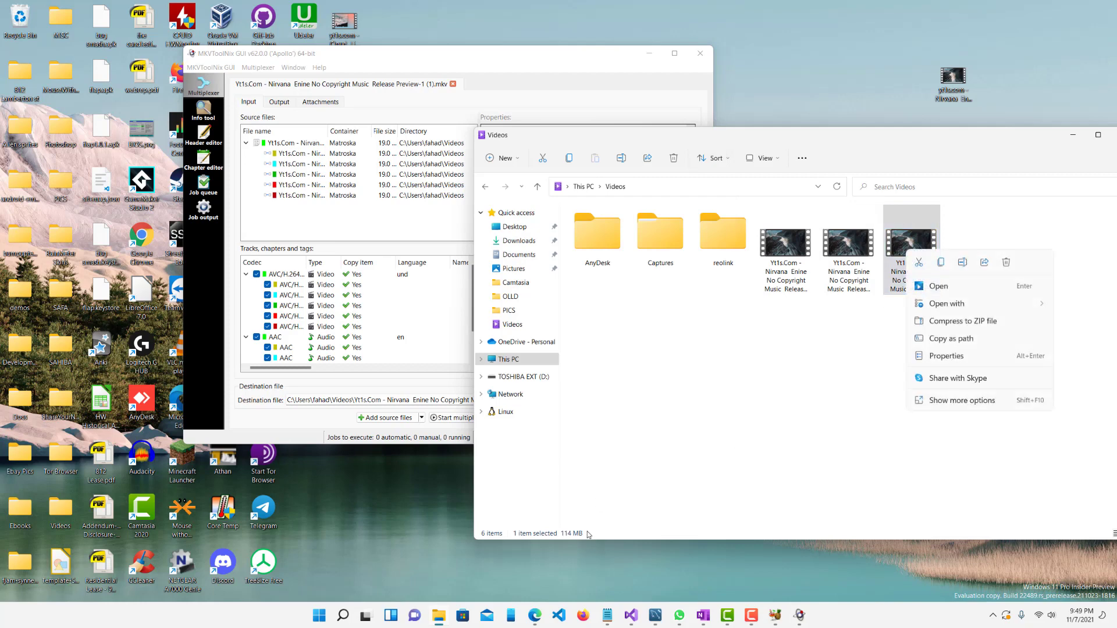
left_click(669, 333)
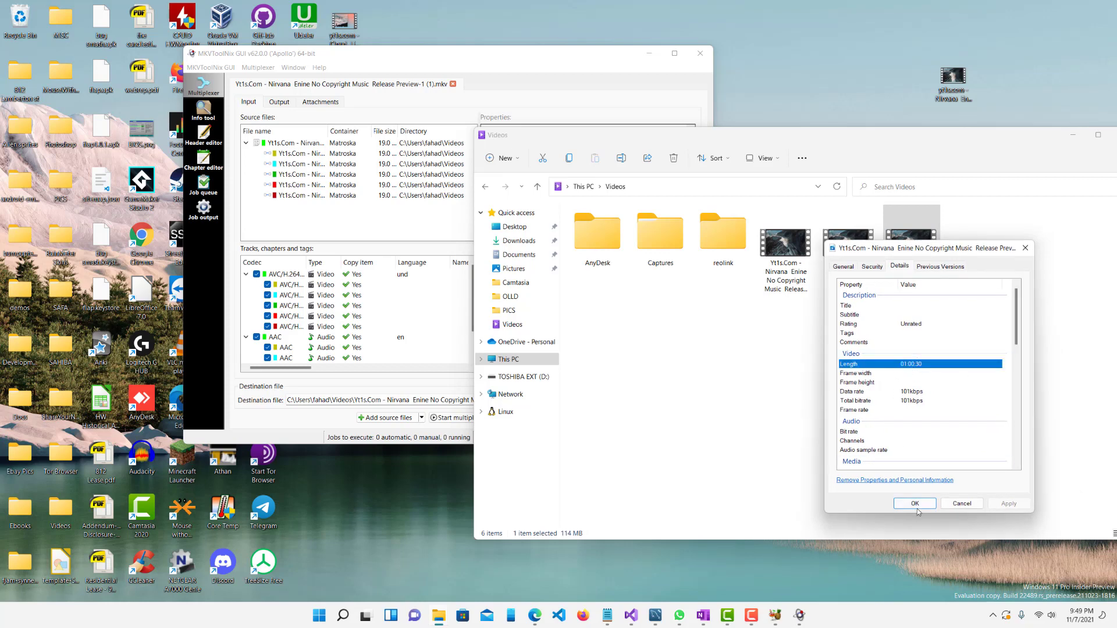
left_click(914, 504)
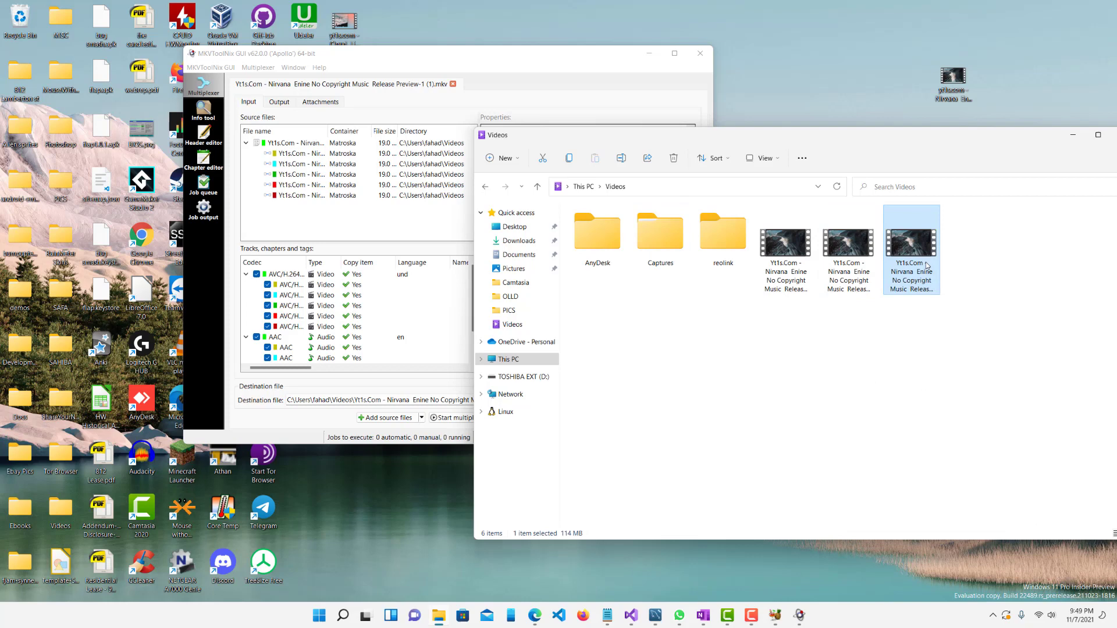
double_click(909, 245)
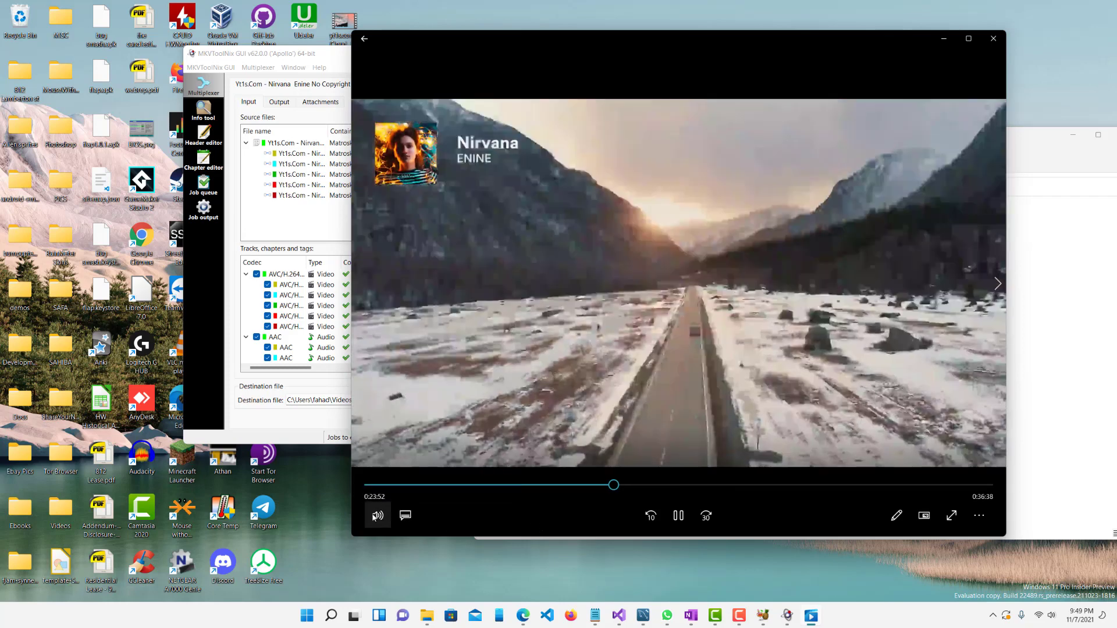
left_click(377, 515)
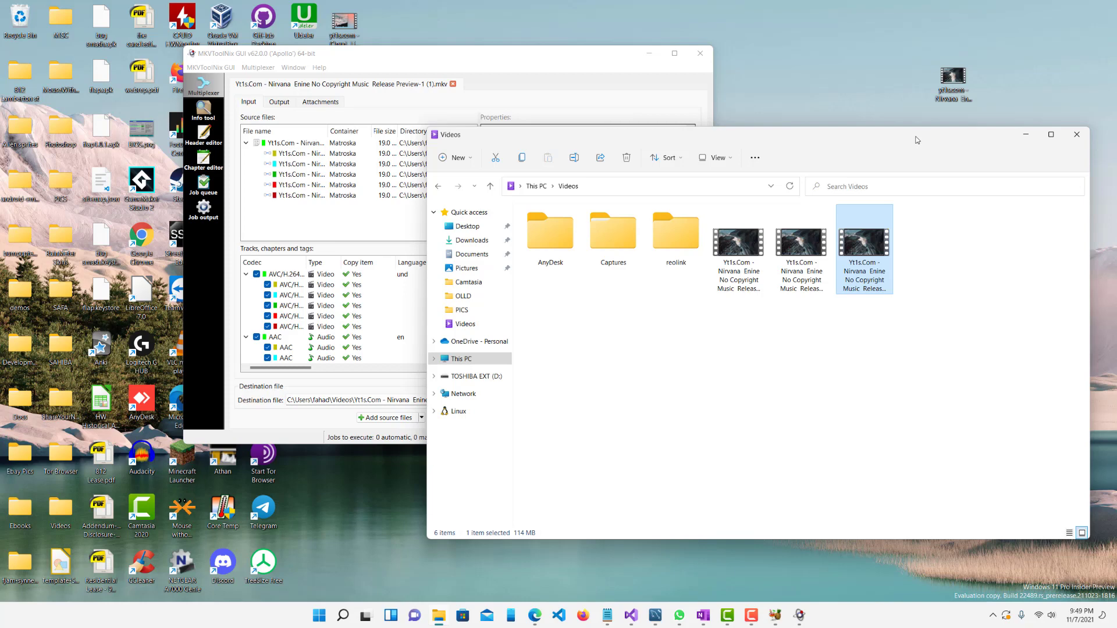
mouse_move(916, 140)
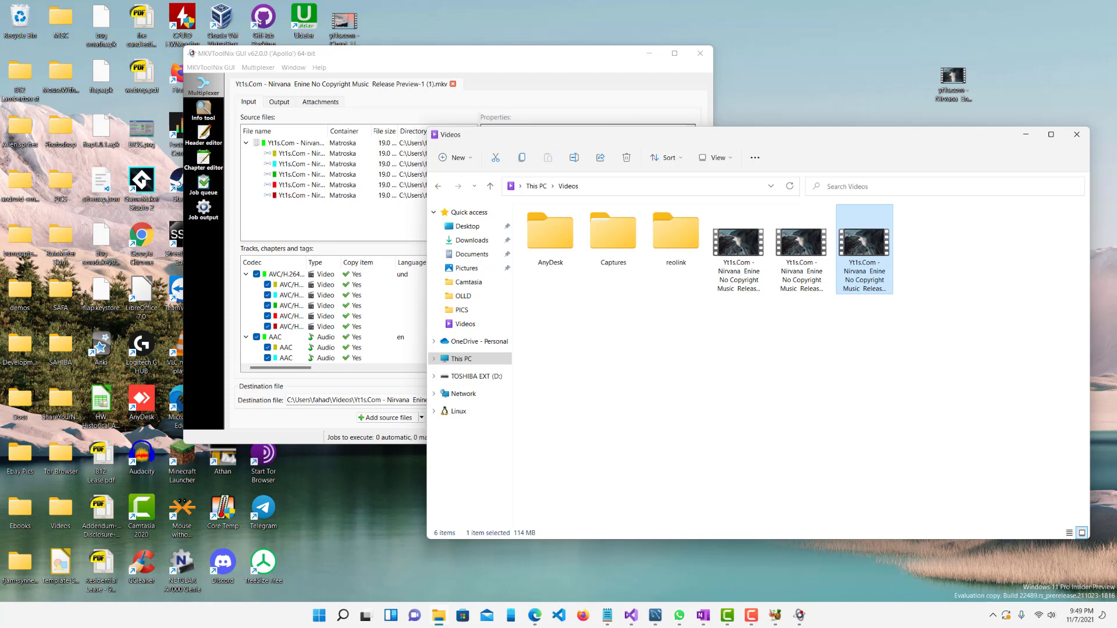